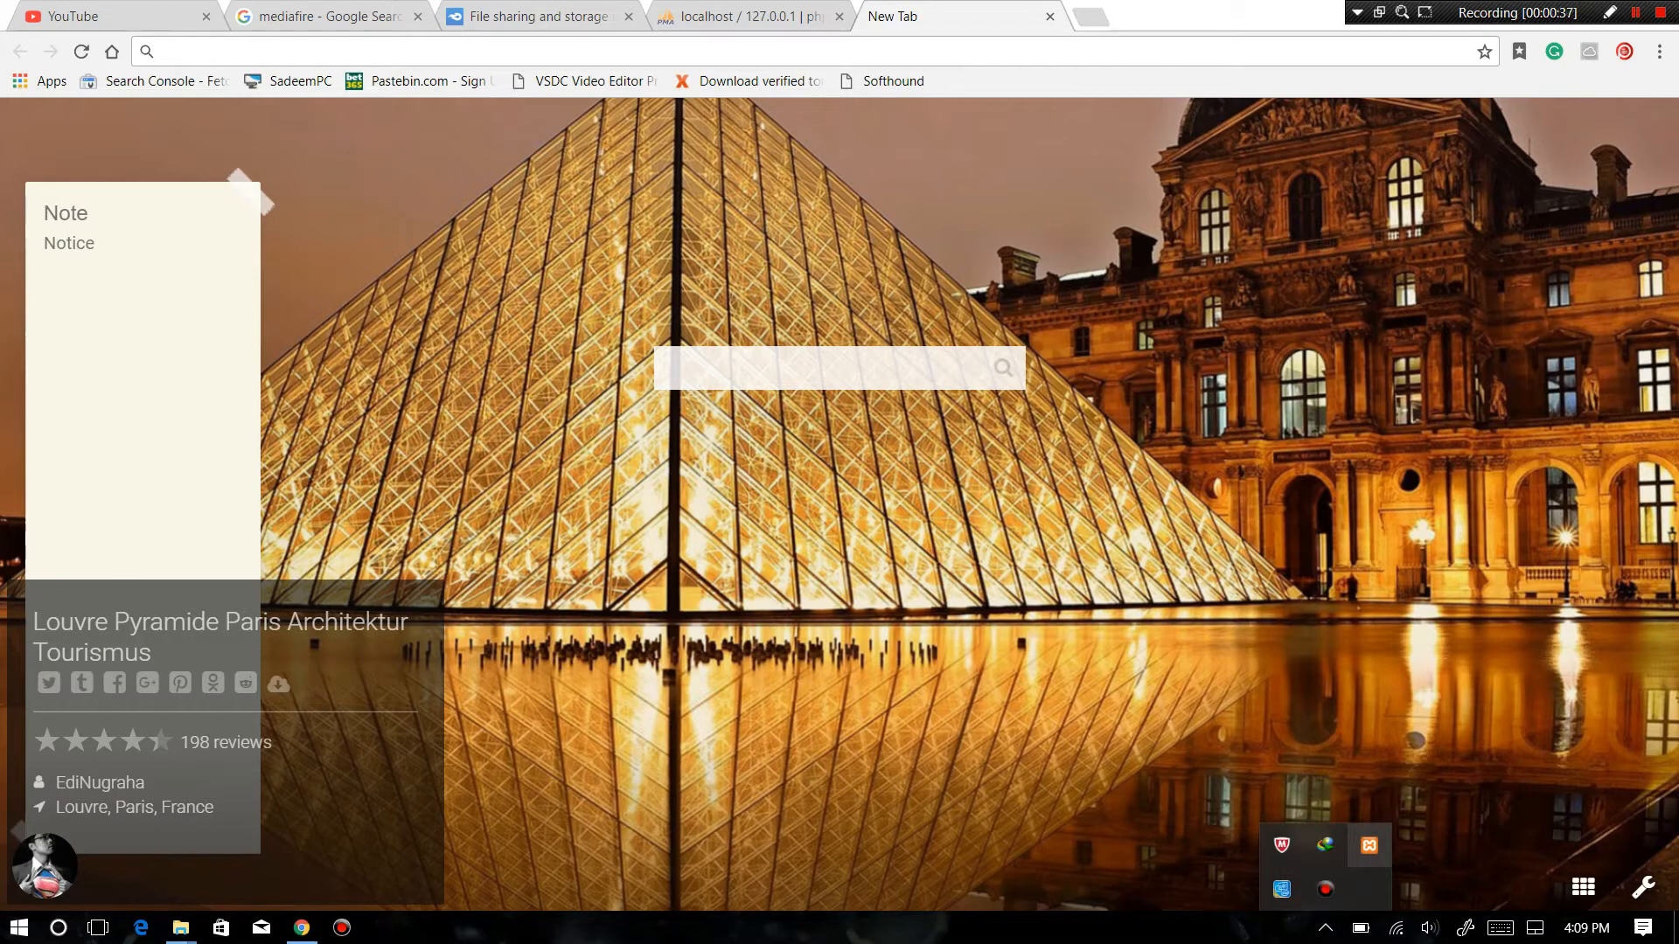
- Bring up the XAMPP Control Panel showing Apache and MySQL running
{"action": "left_click", "coordinate": [381, 927]}
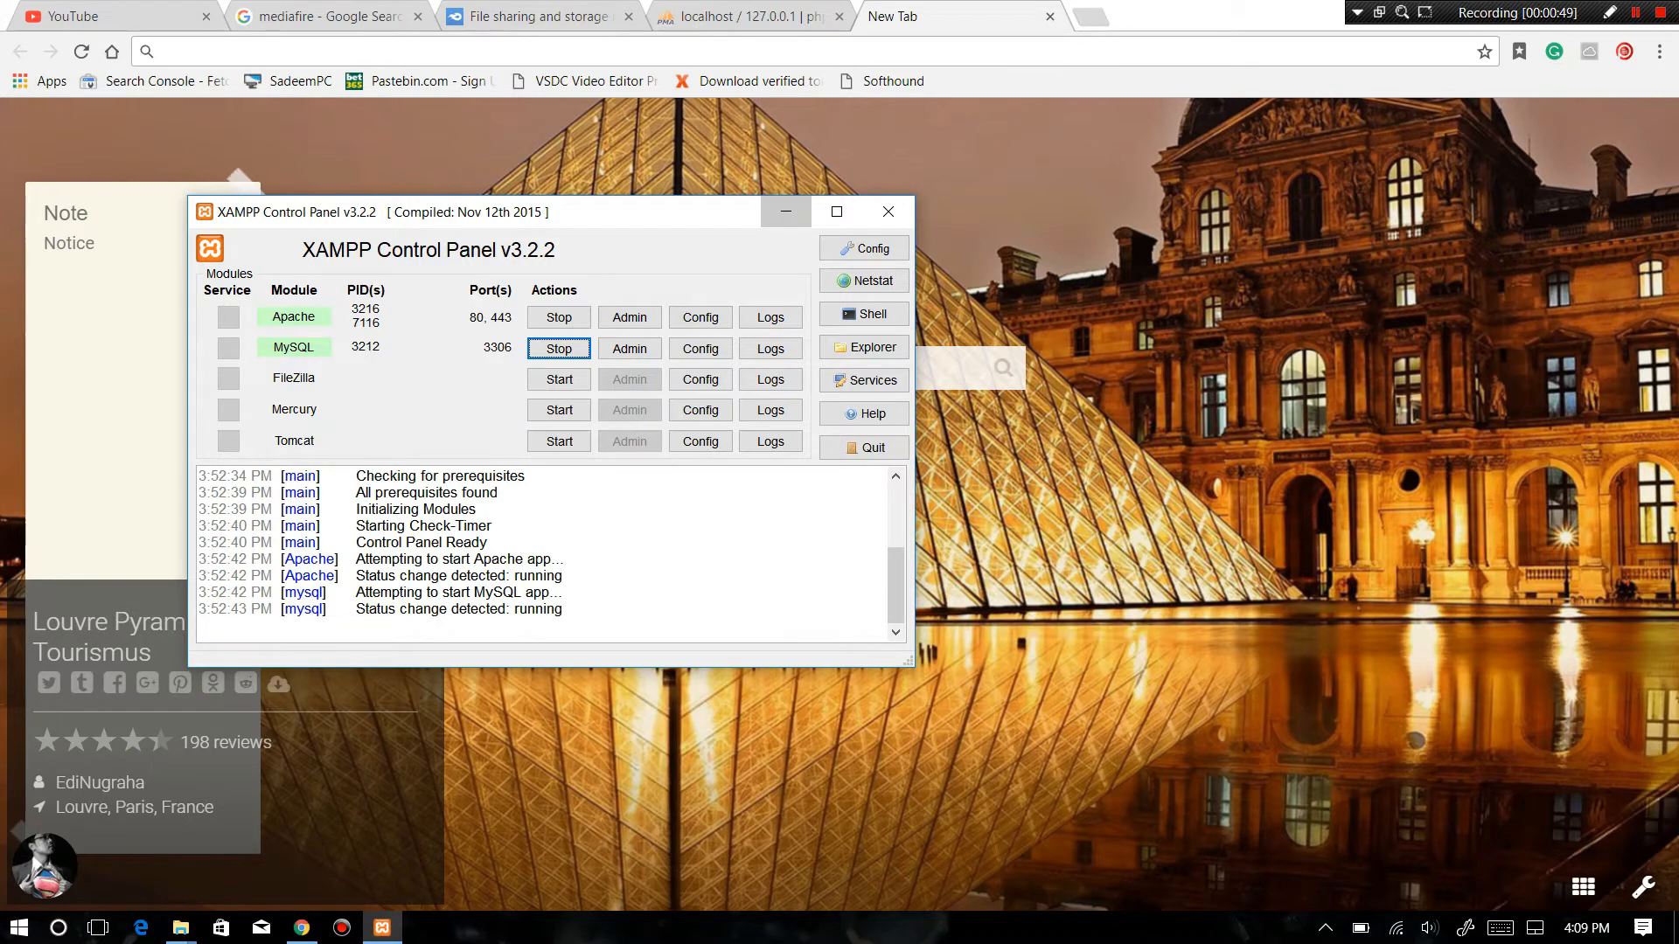
- Reach the MediaFire download page for Gym.rar from the Gym Project folder
{"action": "left_click", "coordinate": [533, 16]}
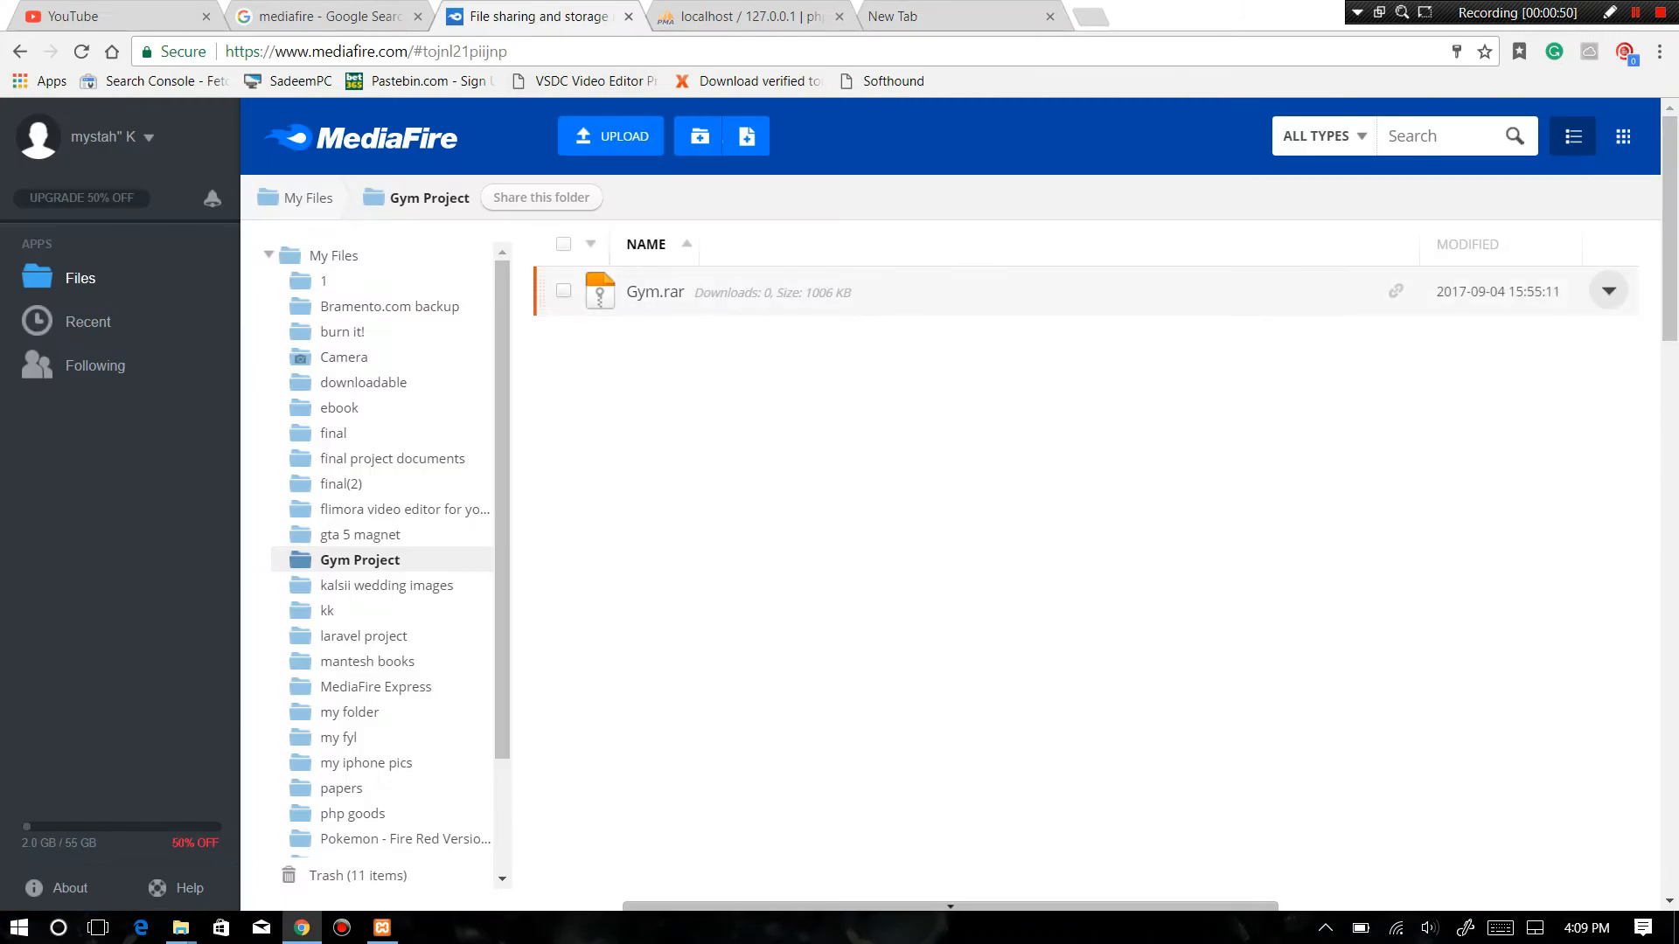
{"action": "left_click", "coordinate": [563, 290]}
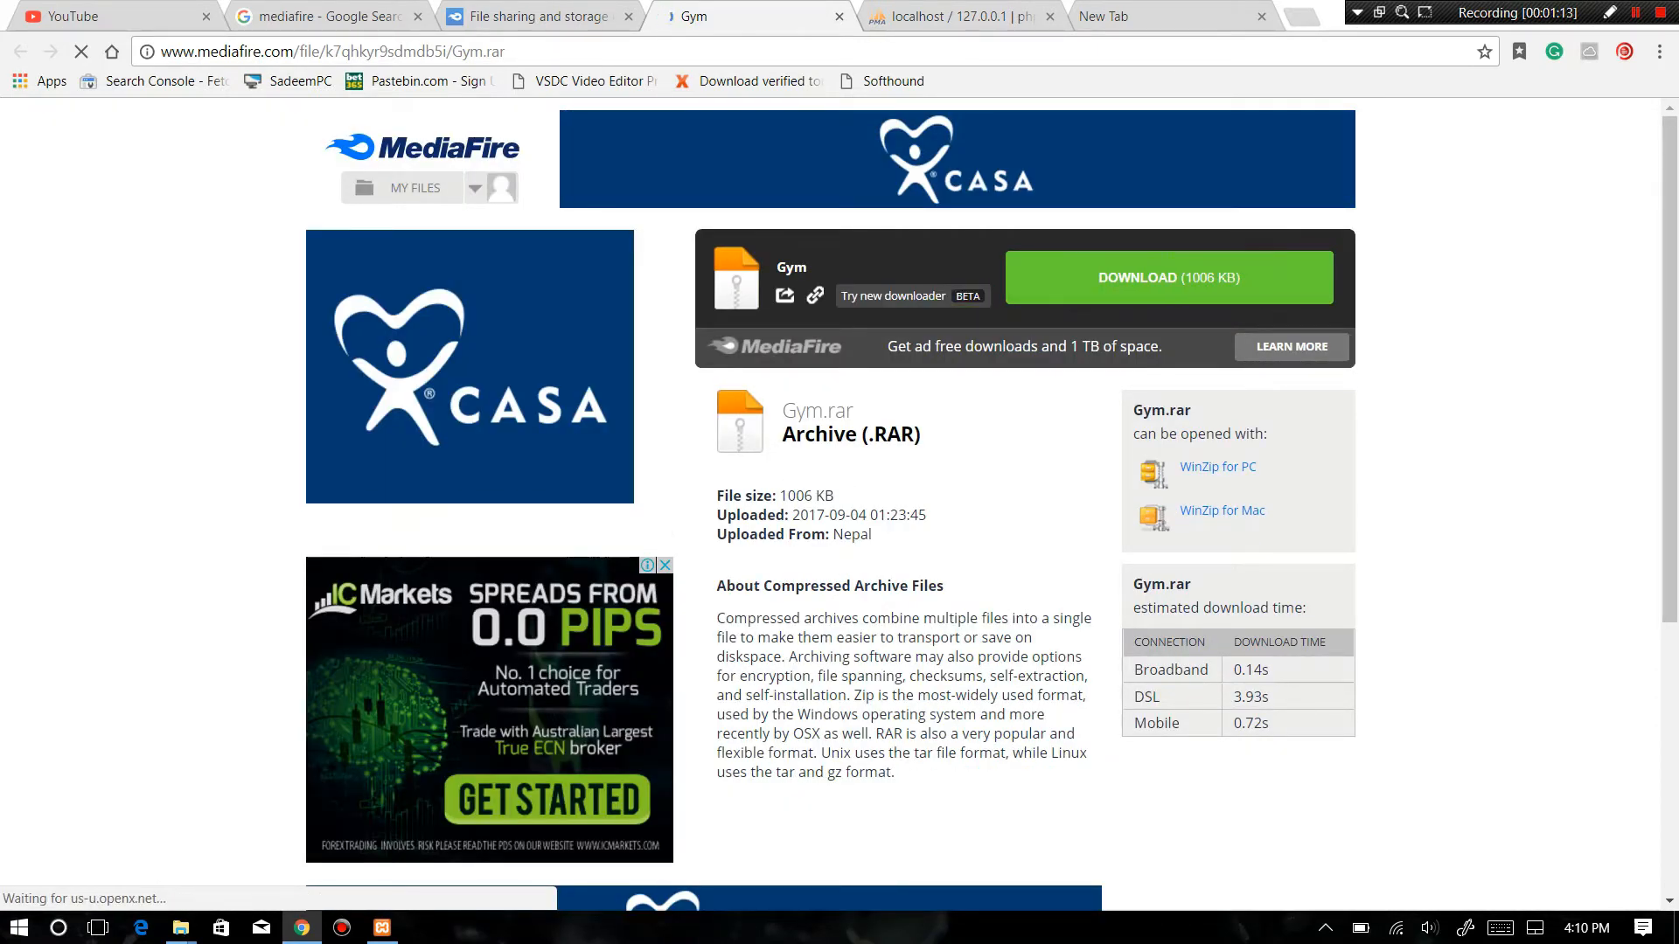
- Download Gym.rar via IDM into the Downloads\Compressed folder
{"action": "left_click", "coordinate": [1168, 277]}
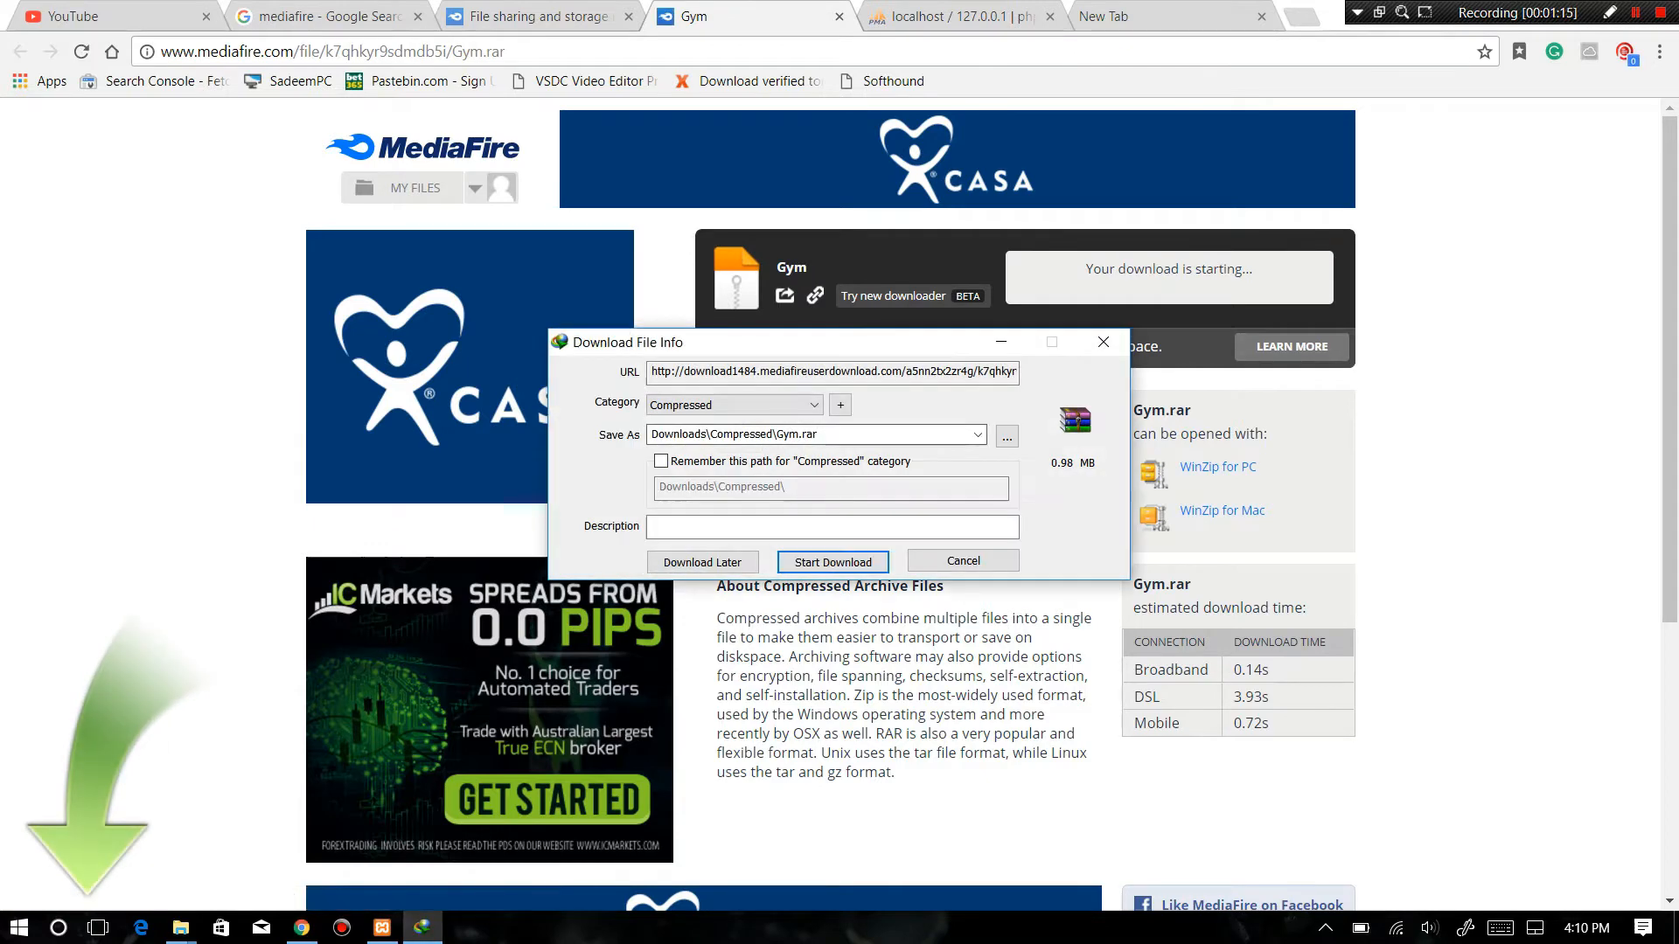
{"action": "left_click", "coordinate": [833, 562]}
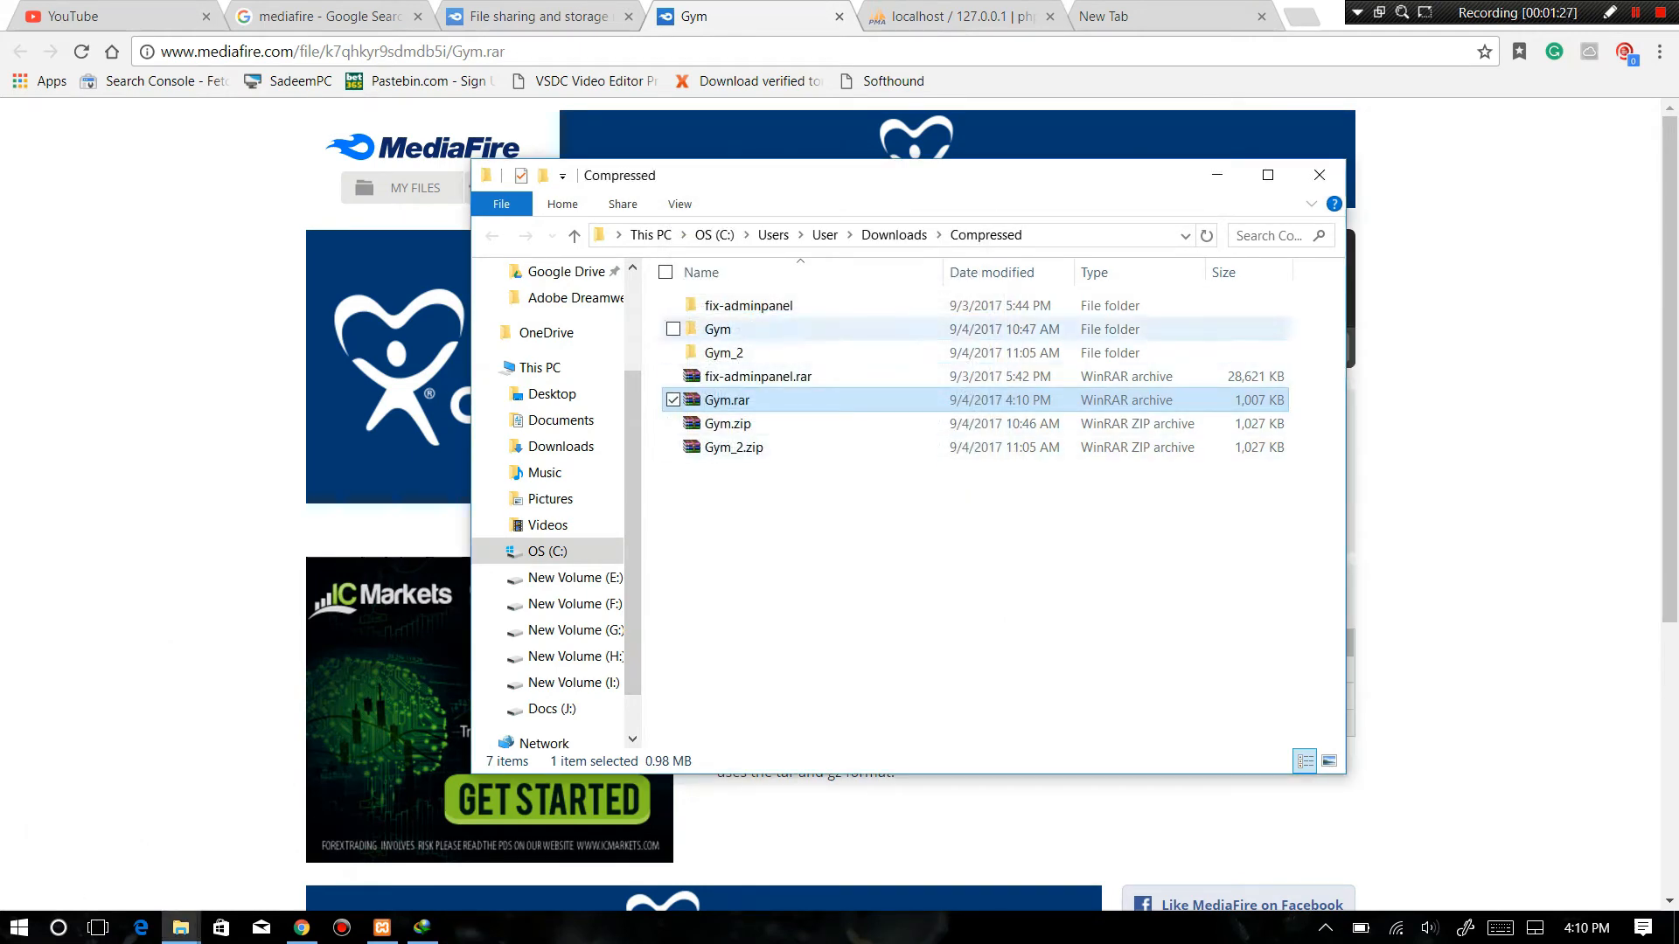
- Copy the extracted Gym folder into C:\xampp\htdocs and switch to phpMyAdmin
{"action": "double_click", "coordinate": [717, 329]}
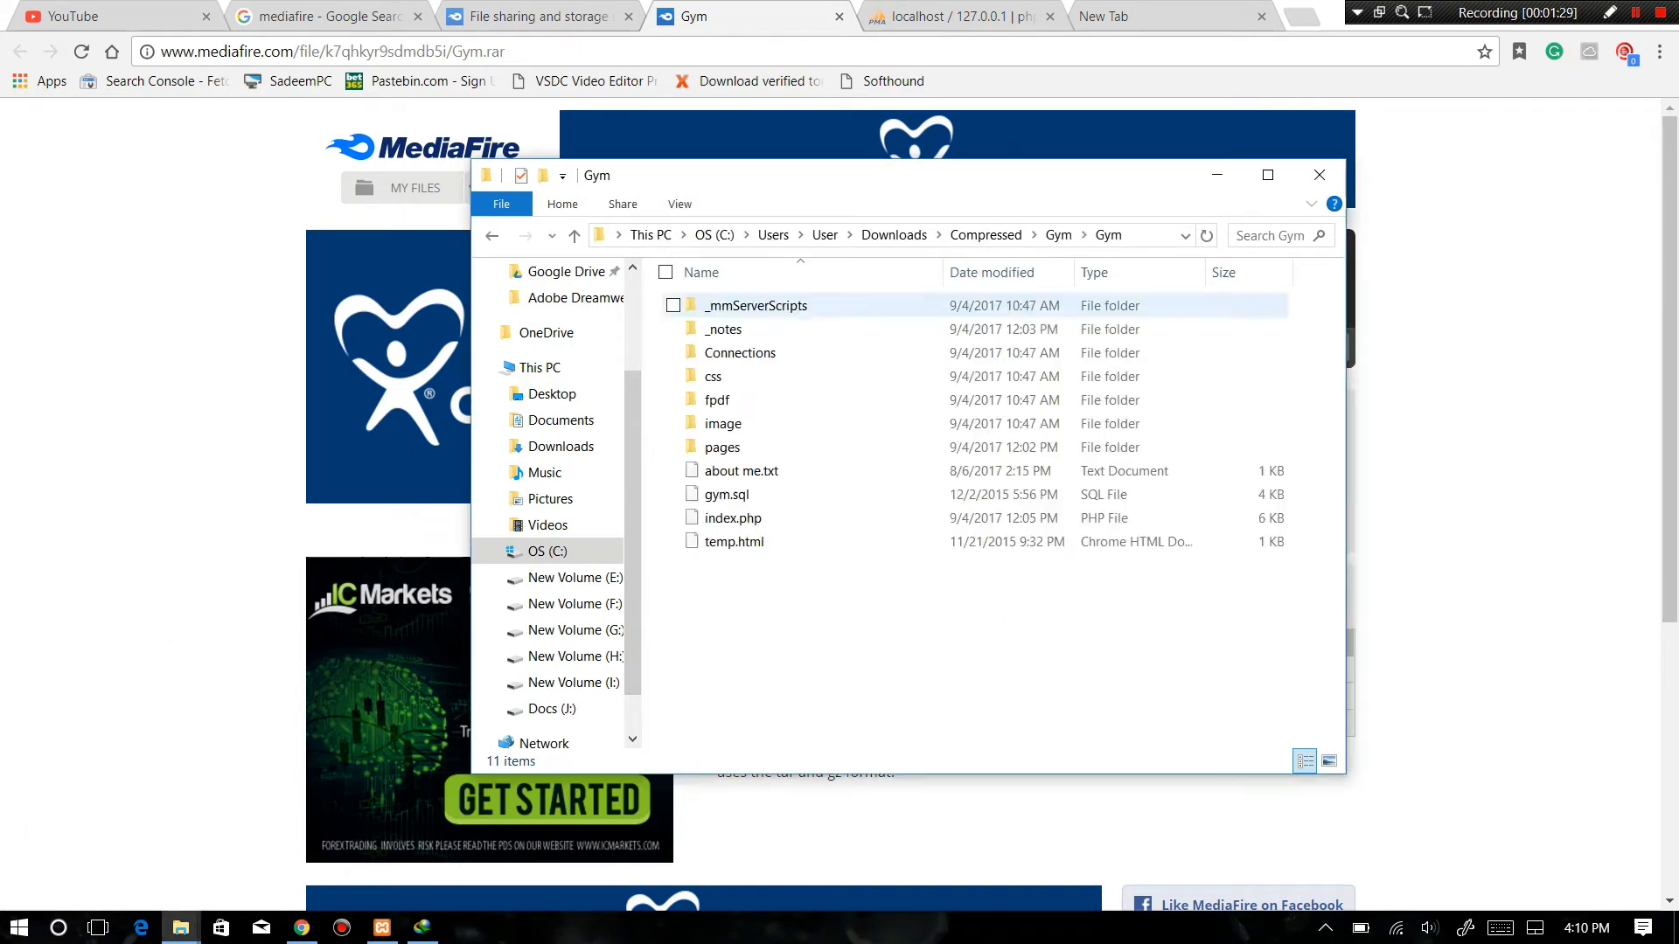
{"action": "right_click", "coordinate": [717, 305]}
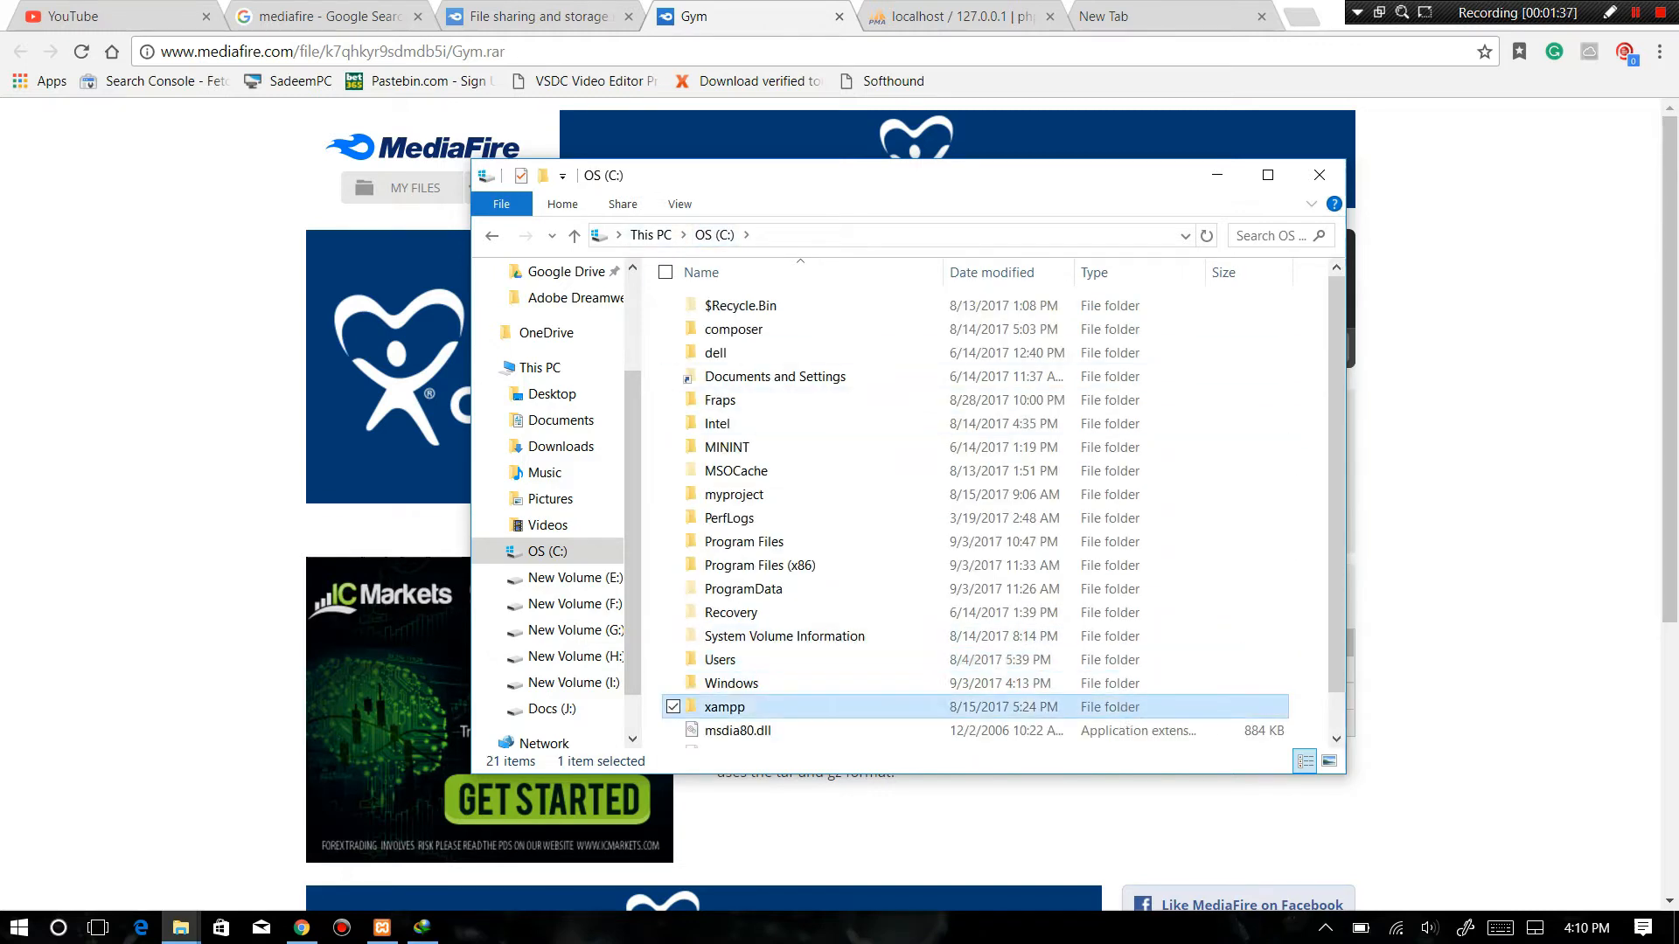
{"action": "double_click", "coordinate": [724, 707]}
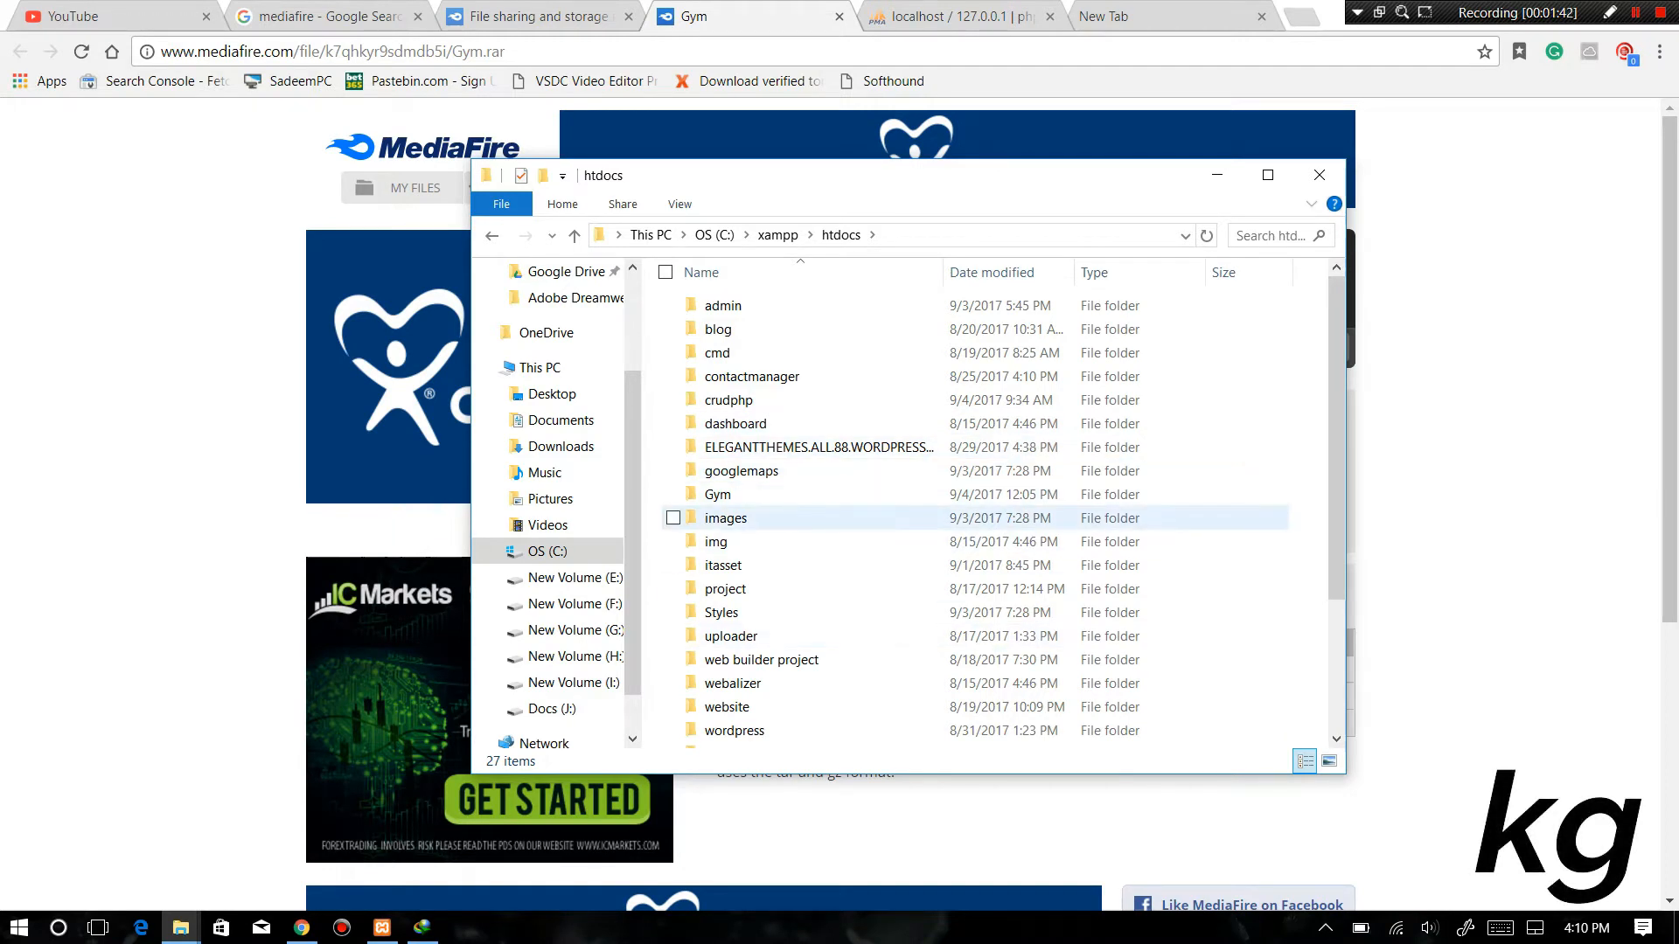
{"action": "double_click", "coordinate": [717, 494]}
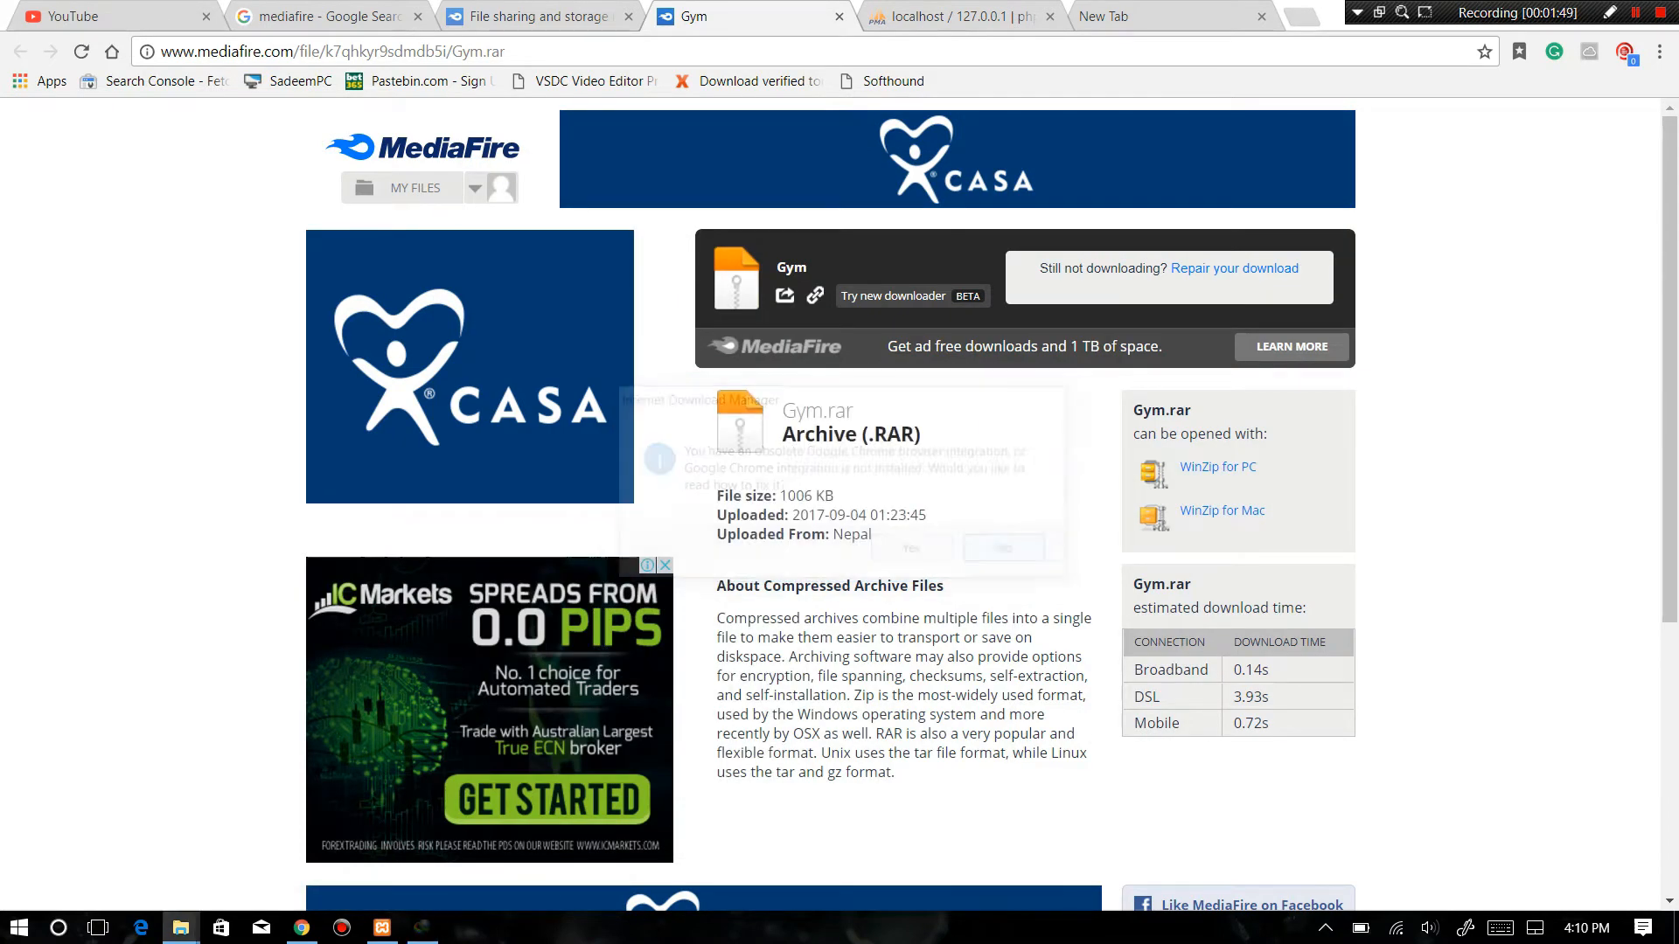
{"action": "left_click", "coordinate": [958, 16]}
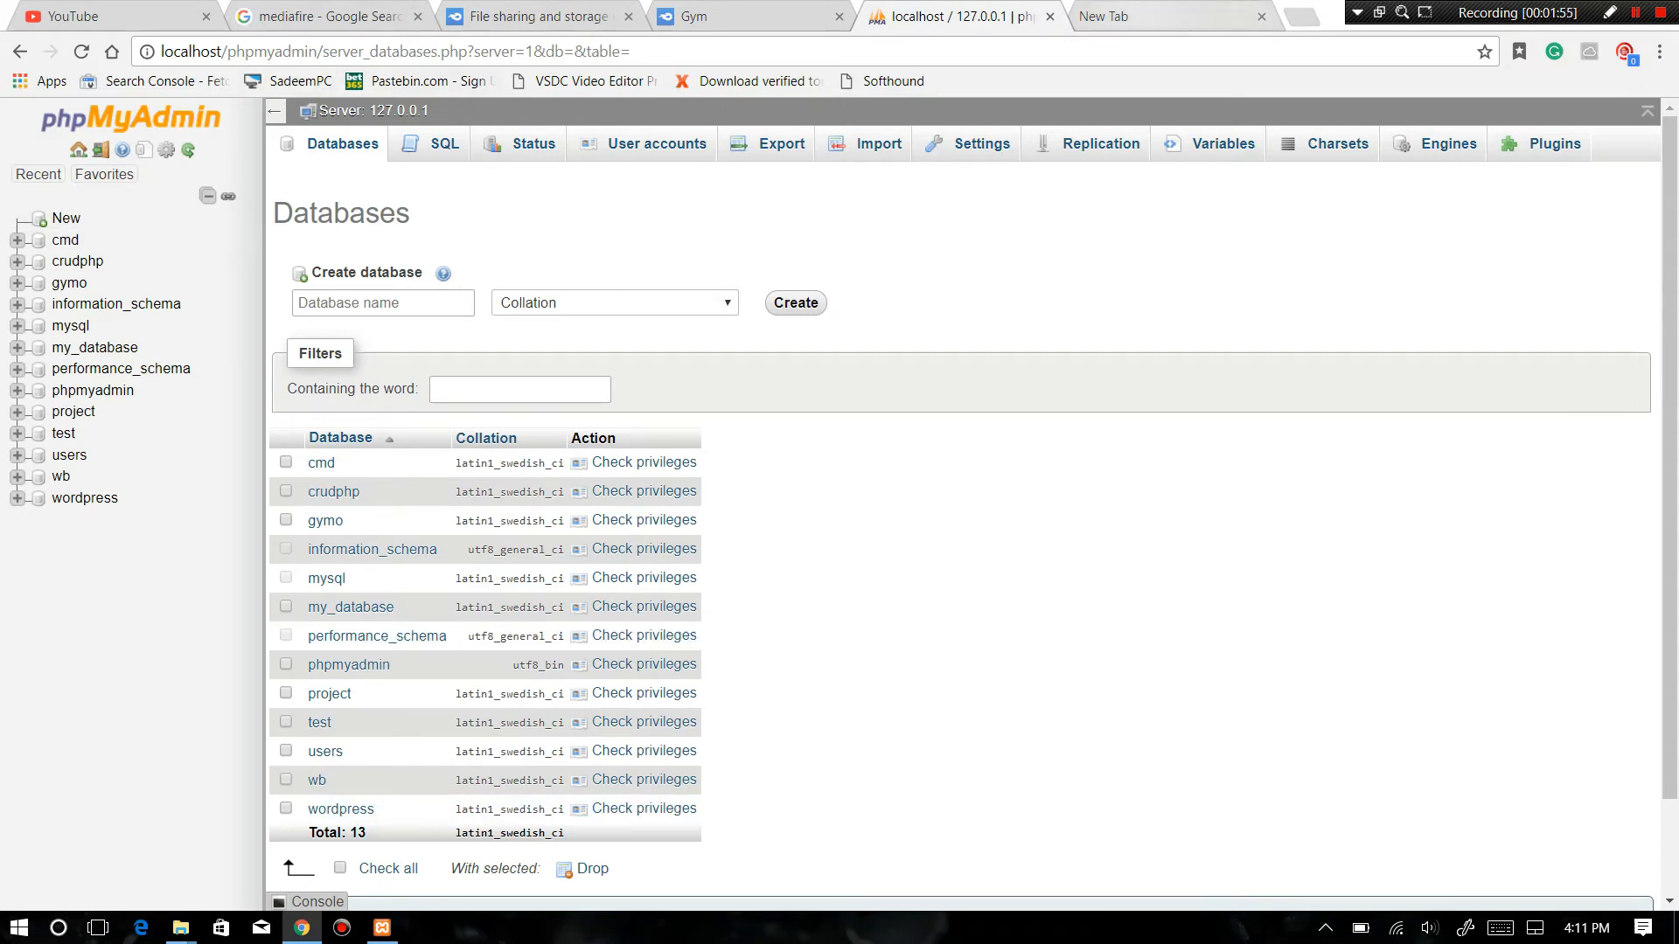
- Create a database named gym with latin1_swedish_ci collation at localhost/phpmyadmin and open it
{"action": "left_click", "coordinate": [1141, 18]}
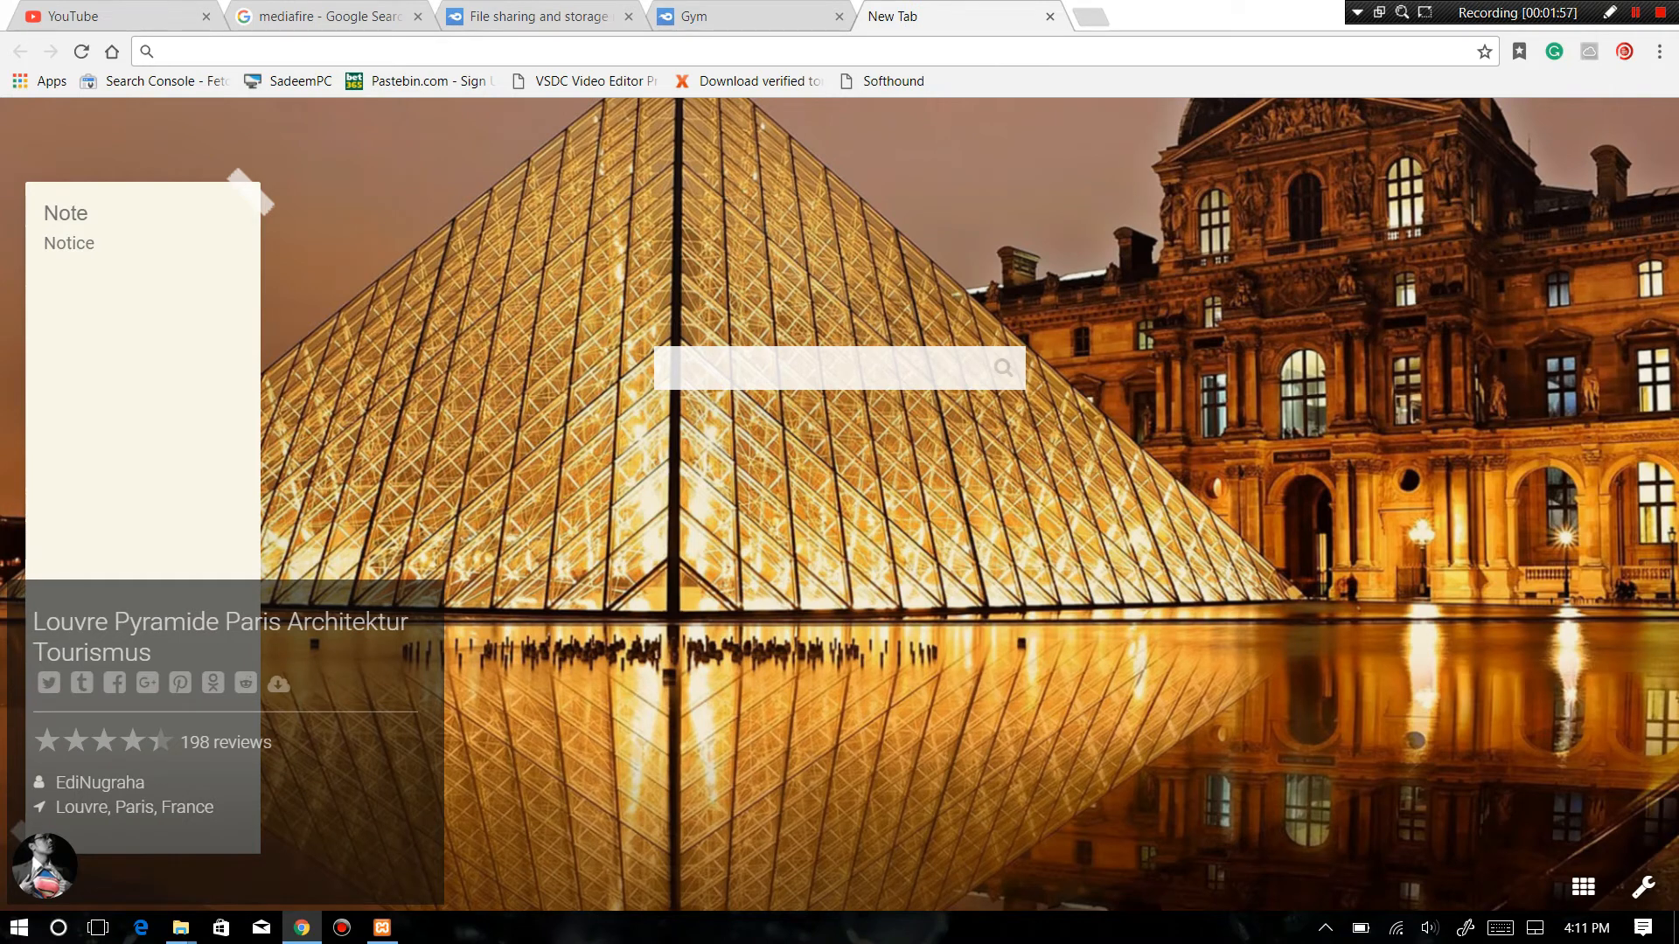
{"action": "type", "text": "localjost/phpmyadmin/"}
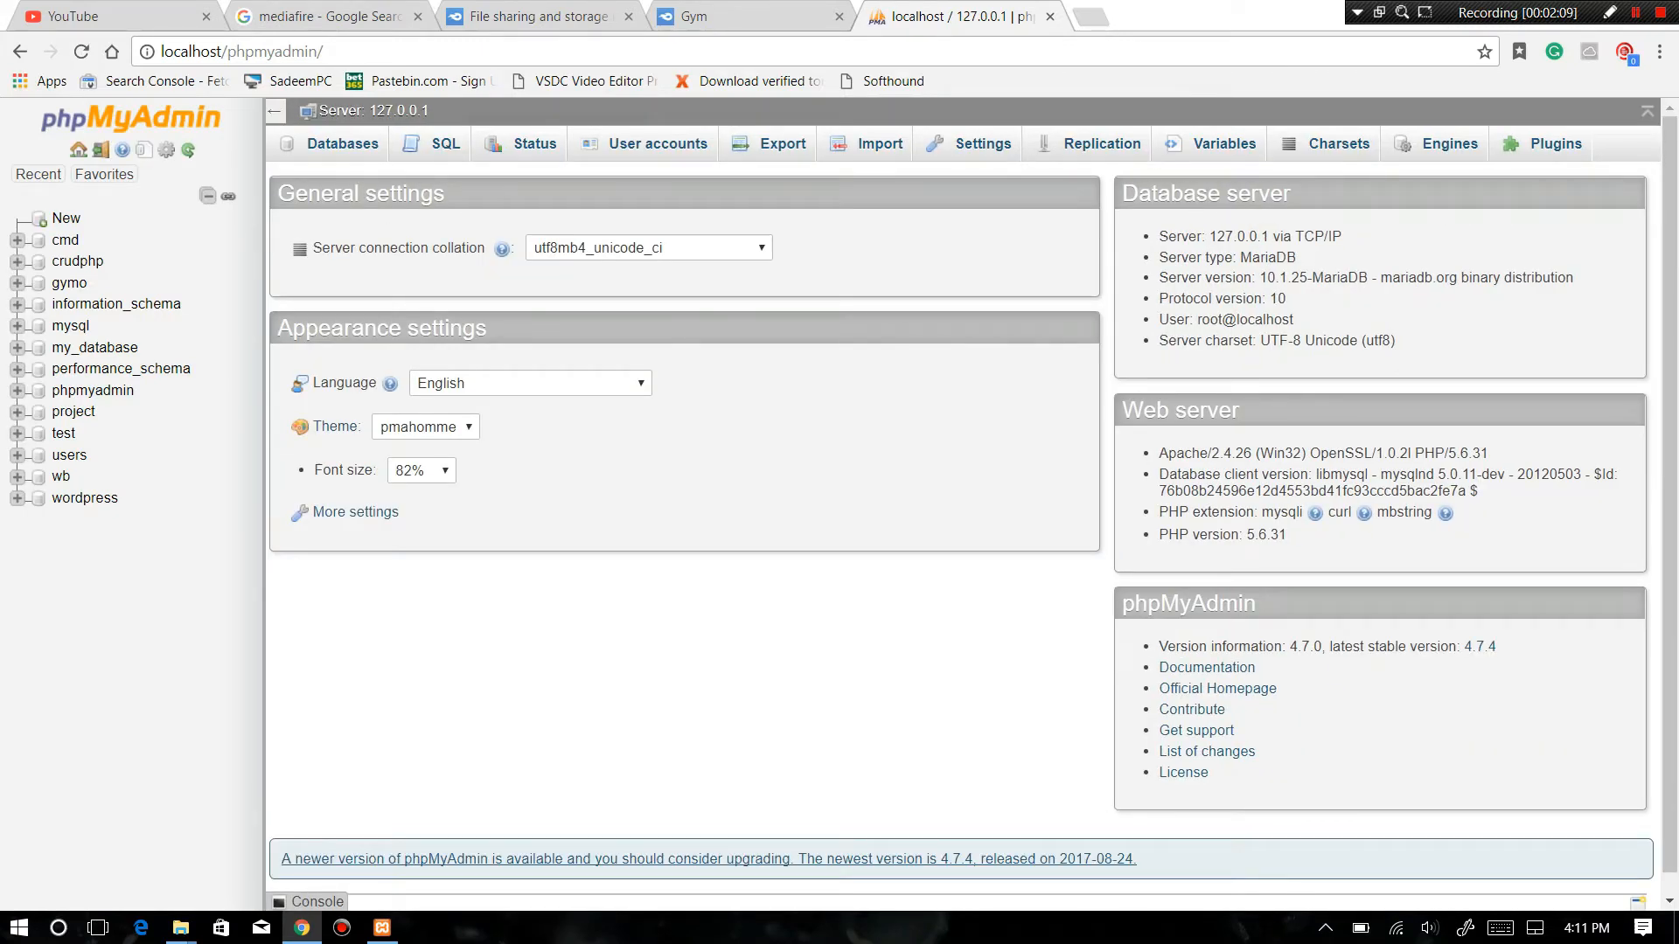
{"action": "left_click", "coordinate": [343, 143]}
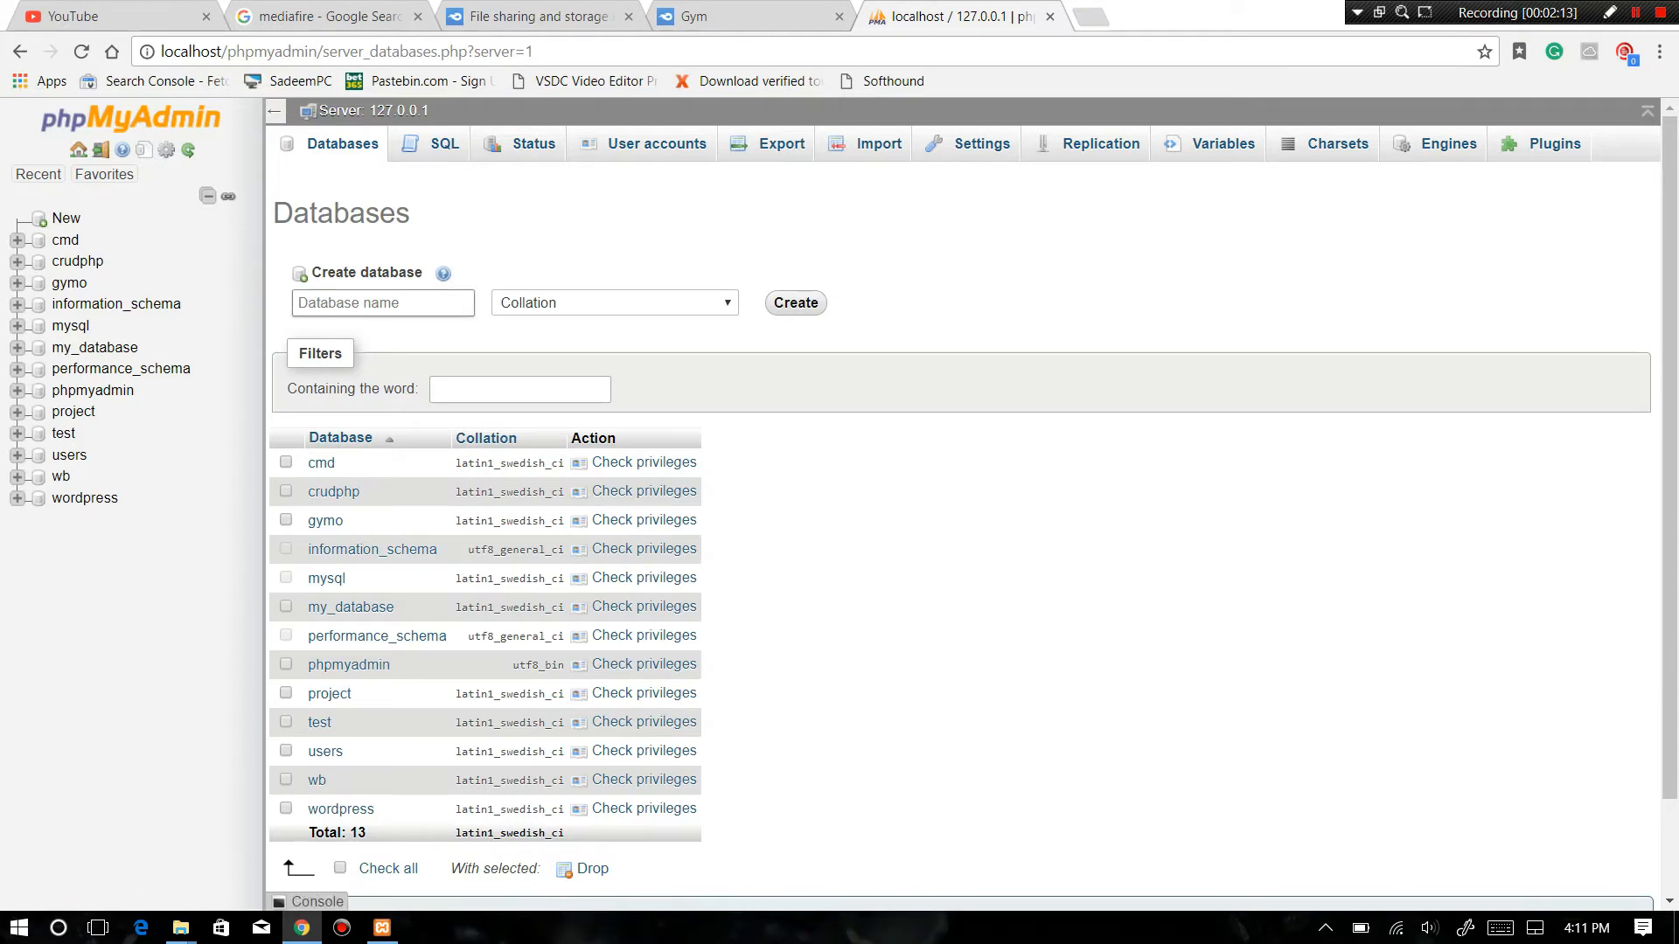
{"action": "type", "text": "gym"}
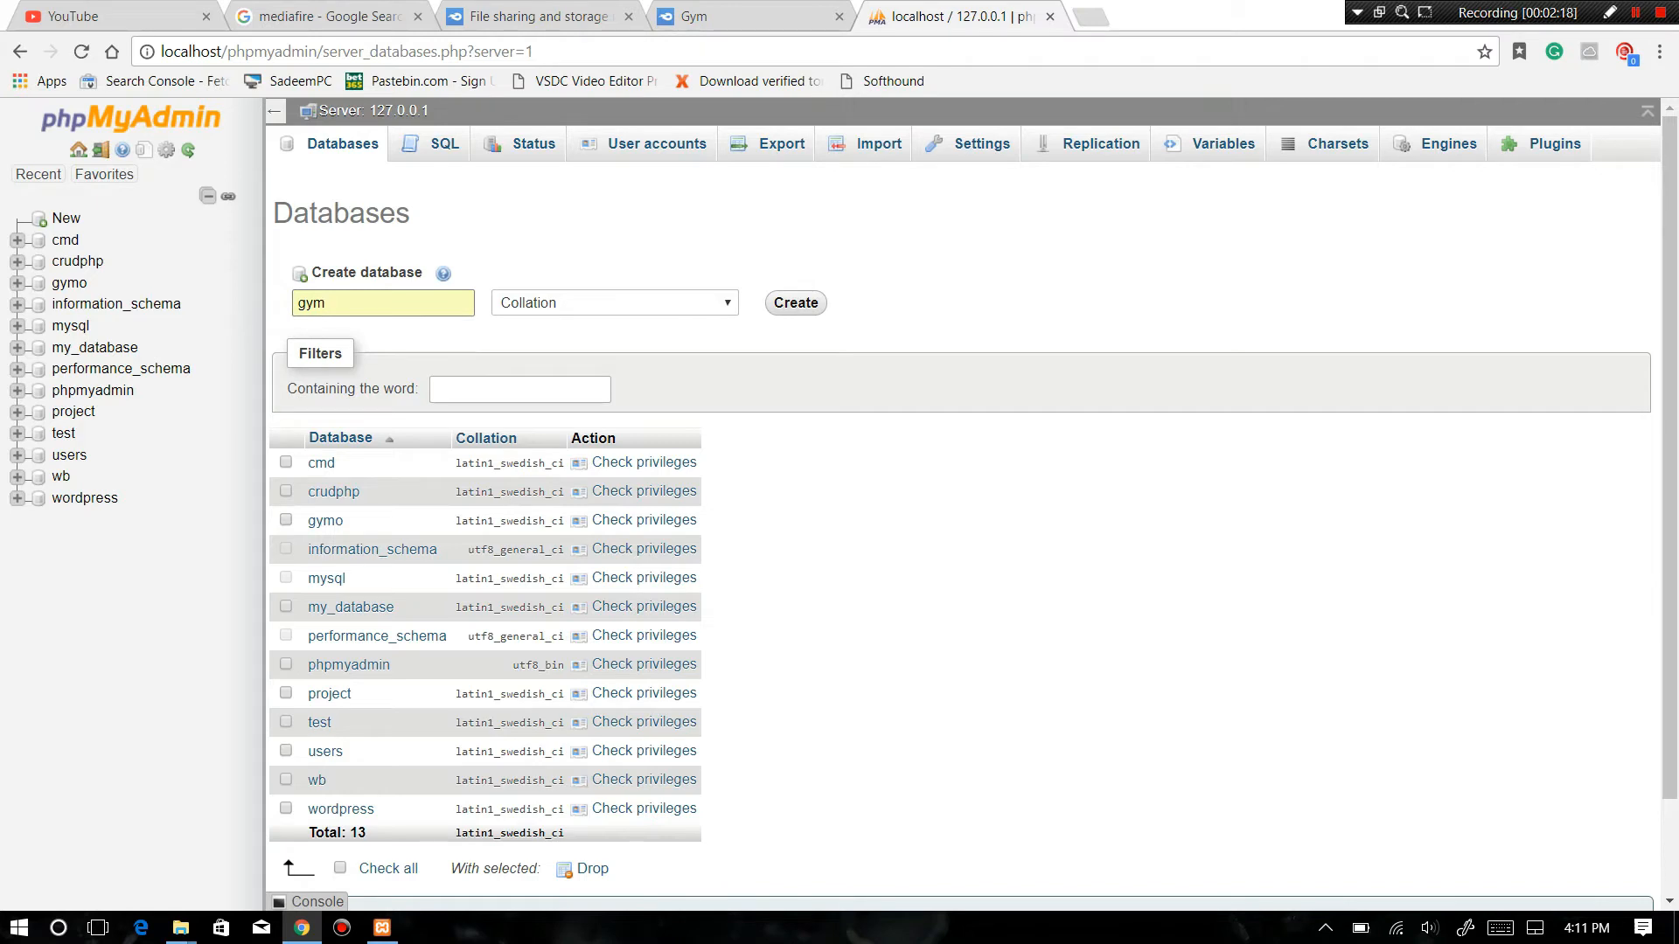
{"action": "left_click", "coordinate": [613, 302]}
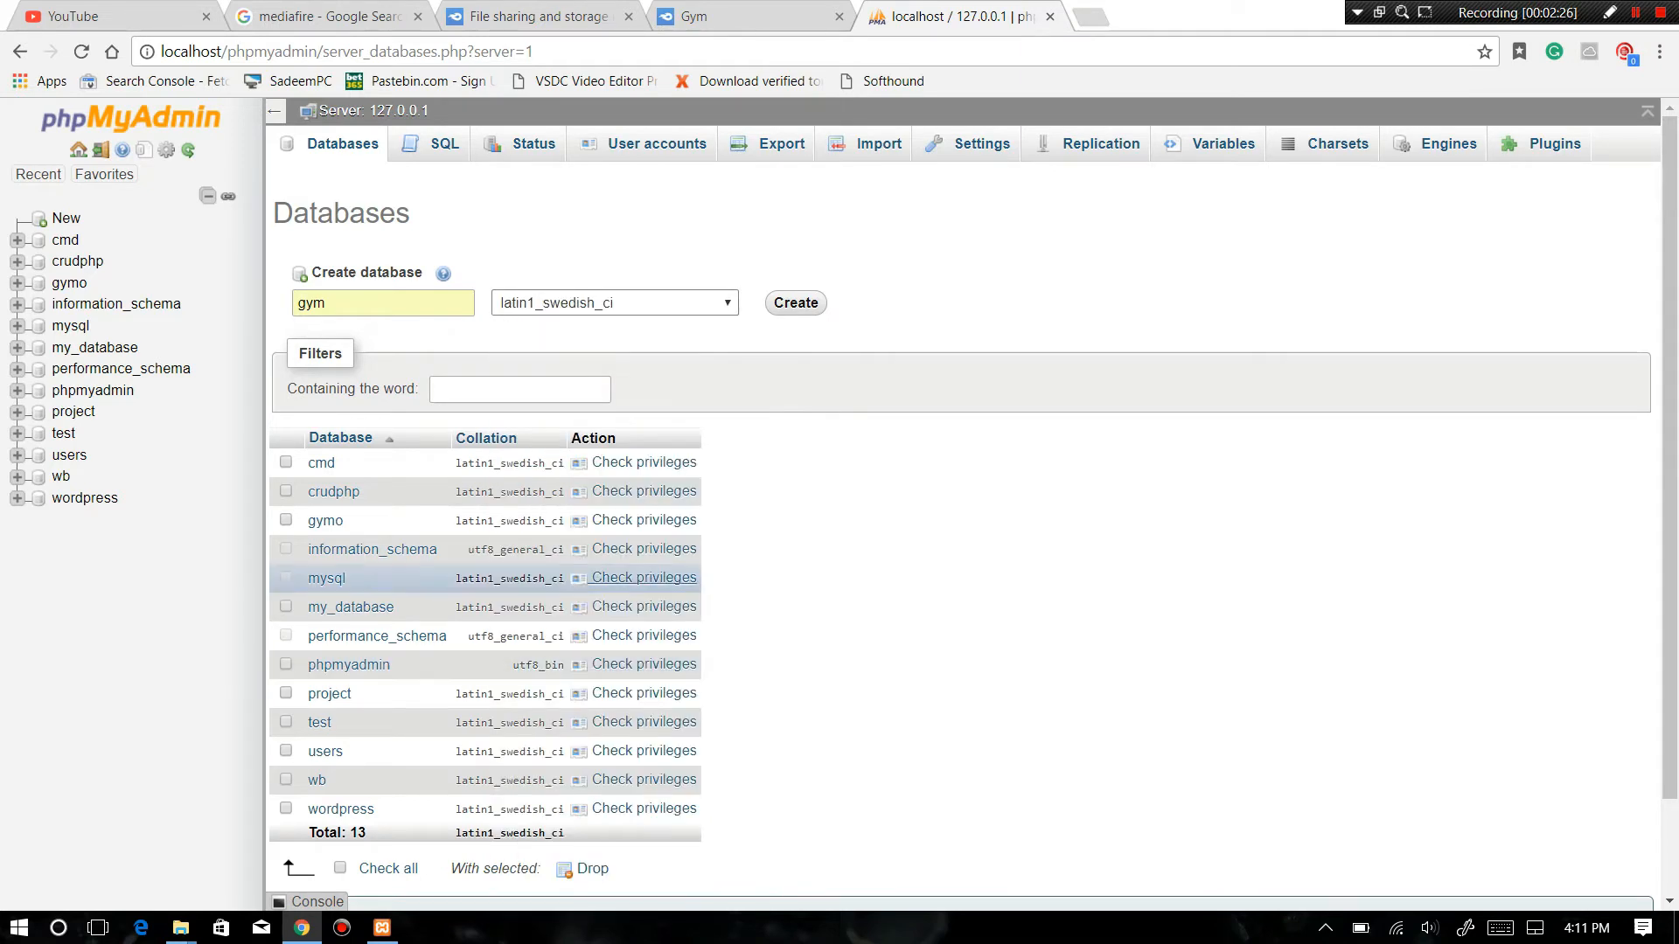
{"action": "left_click", "coordinate": [794, 302]}
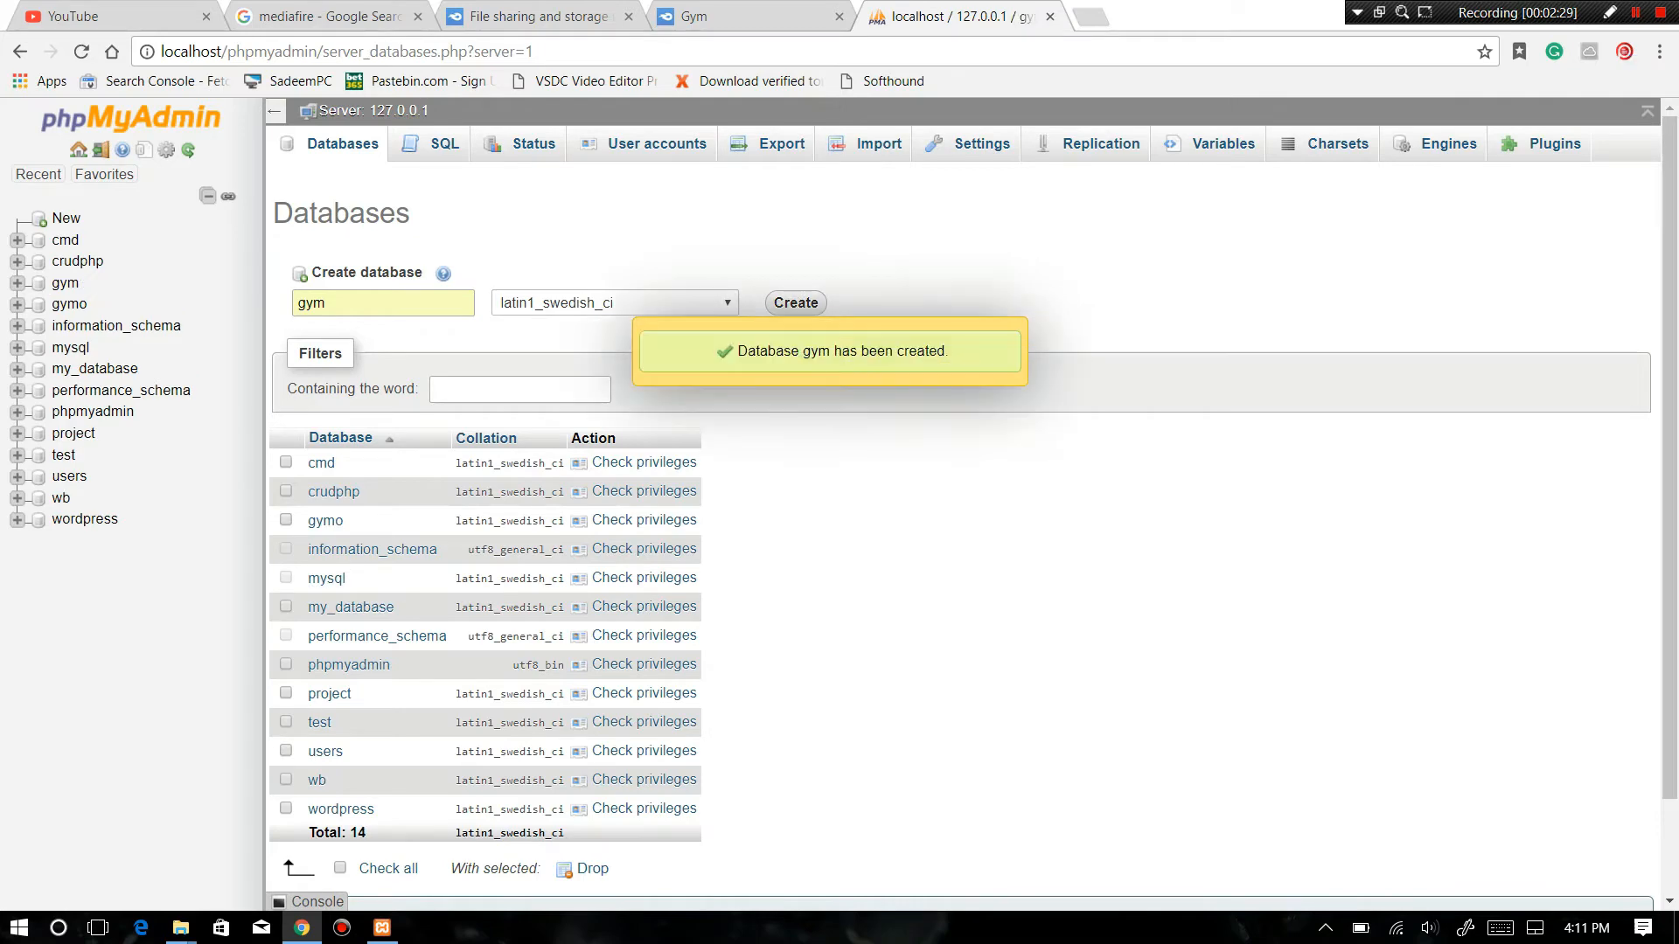
{"action": "left_click", "coordinate": [64, 284]}
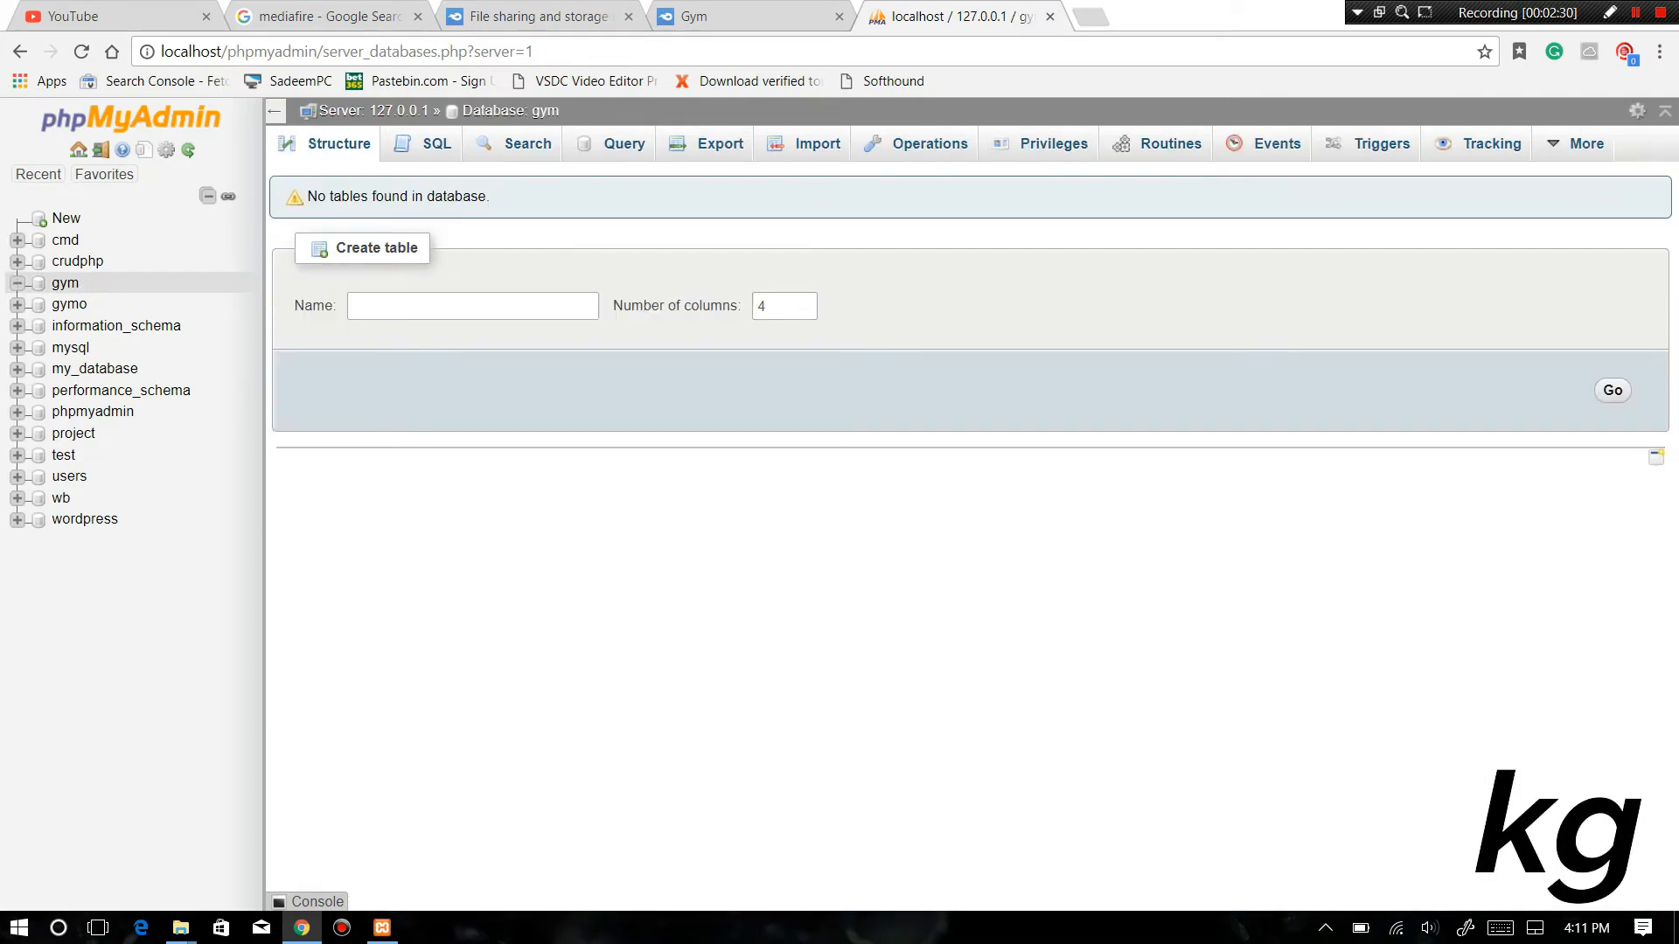
- Import gym.sql into the gym database, creating admin_tbl, tbl_equip and tbl_userreg
{"action": "left_click", "coordinate": [815, 143]}
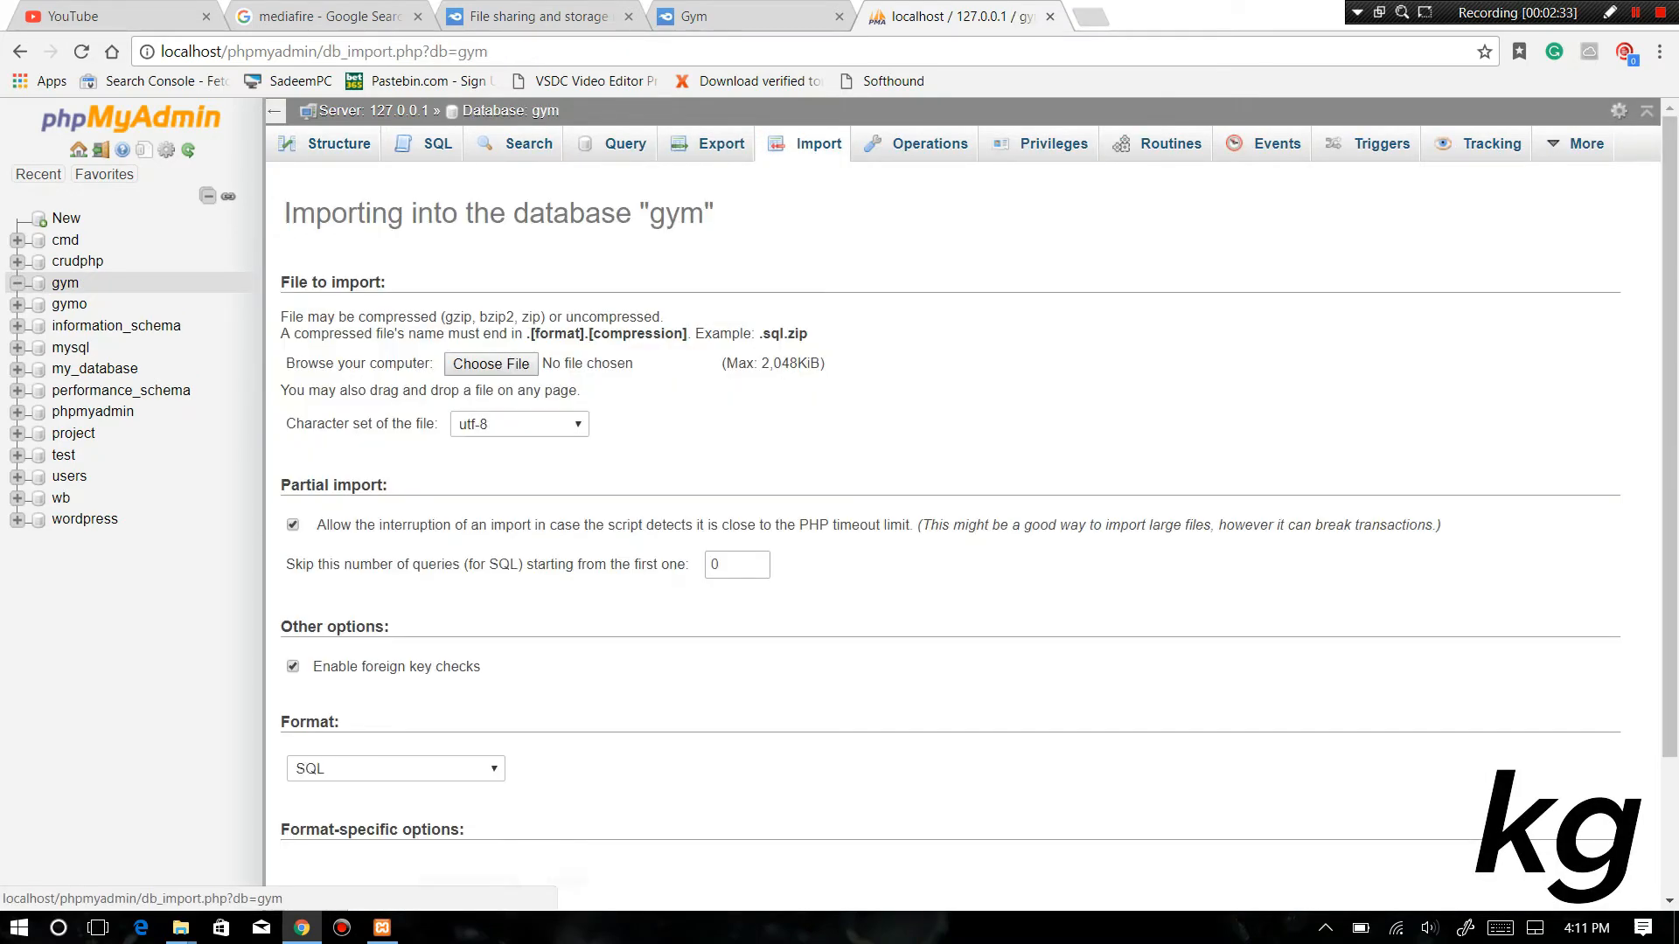
{"action": "left_click", "coordinate": [489, 363]}
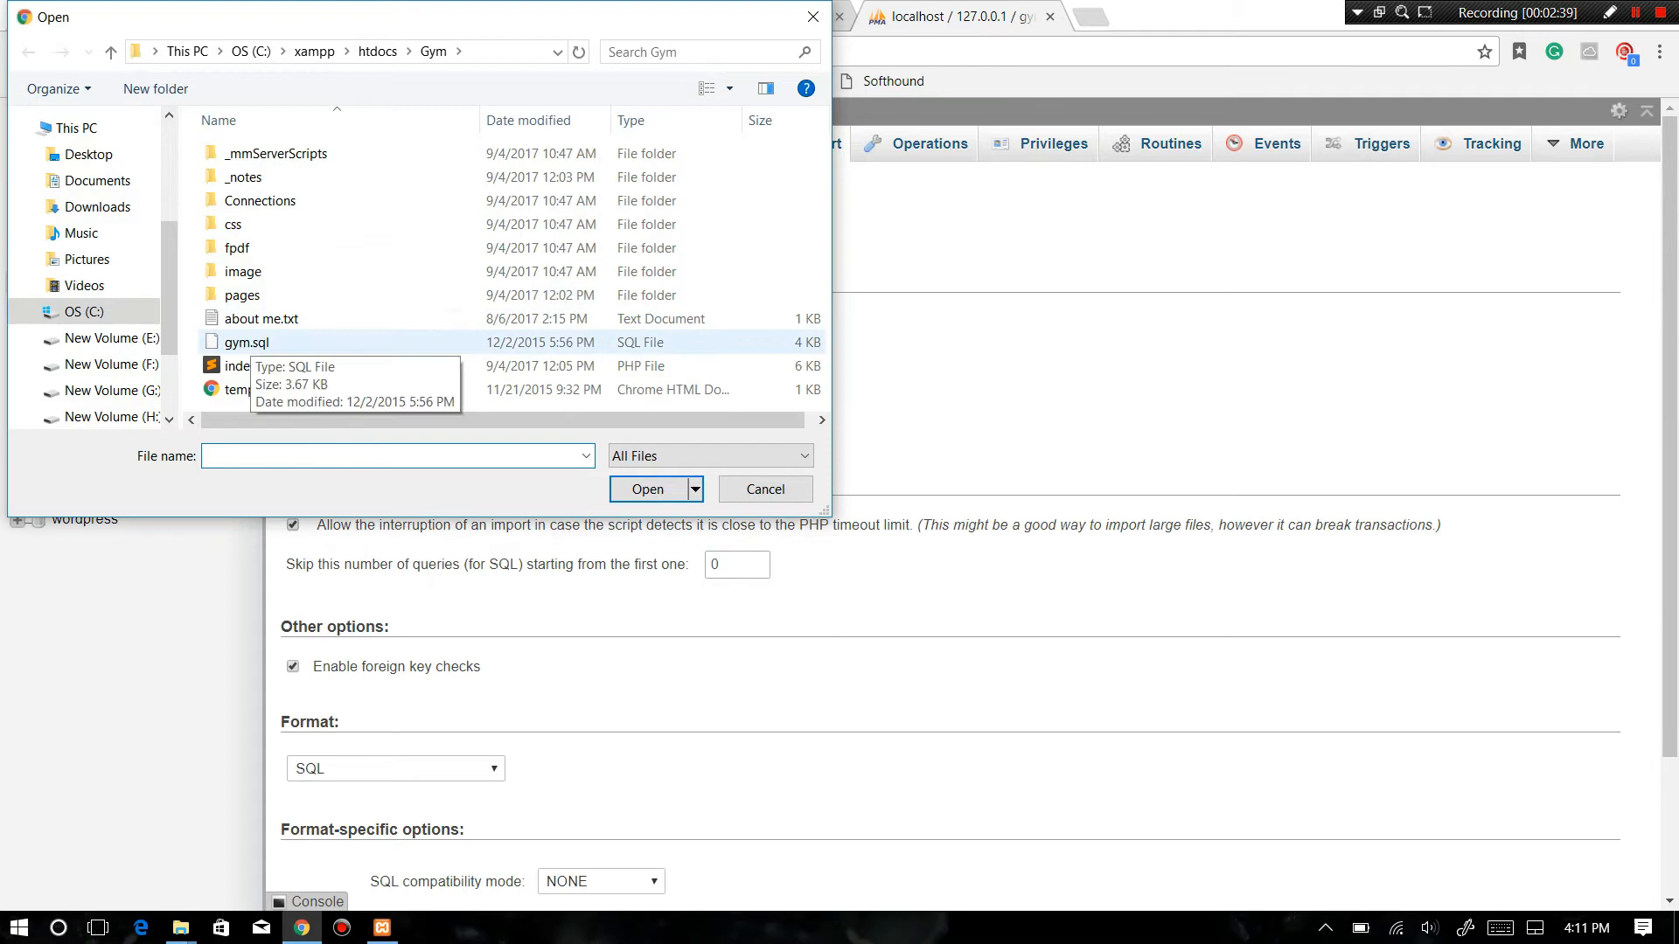
{"action": "left_click", "coordinate": [647, 490]}
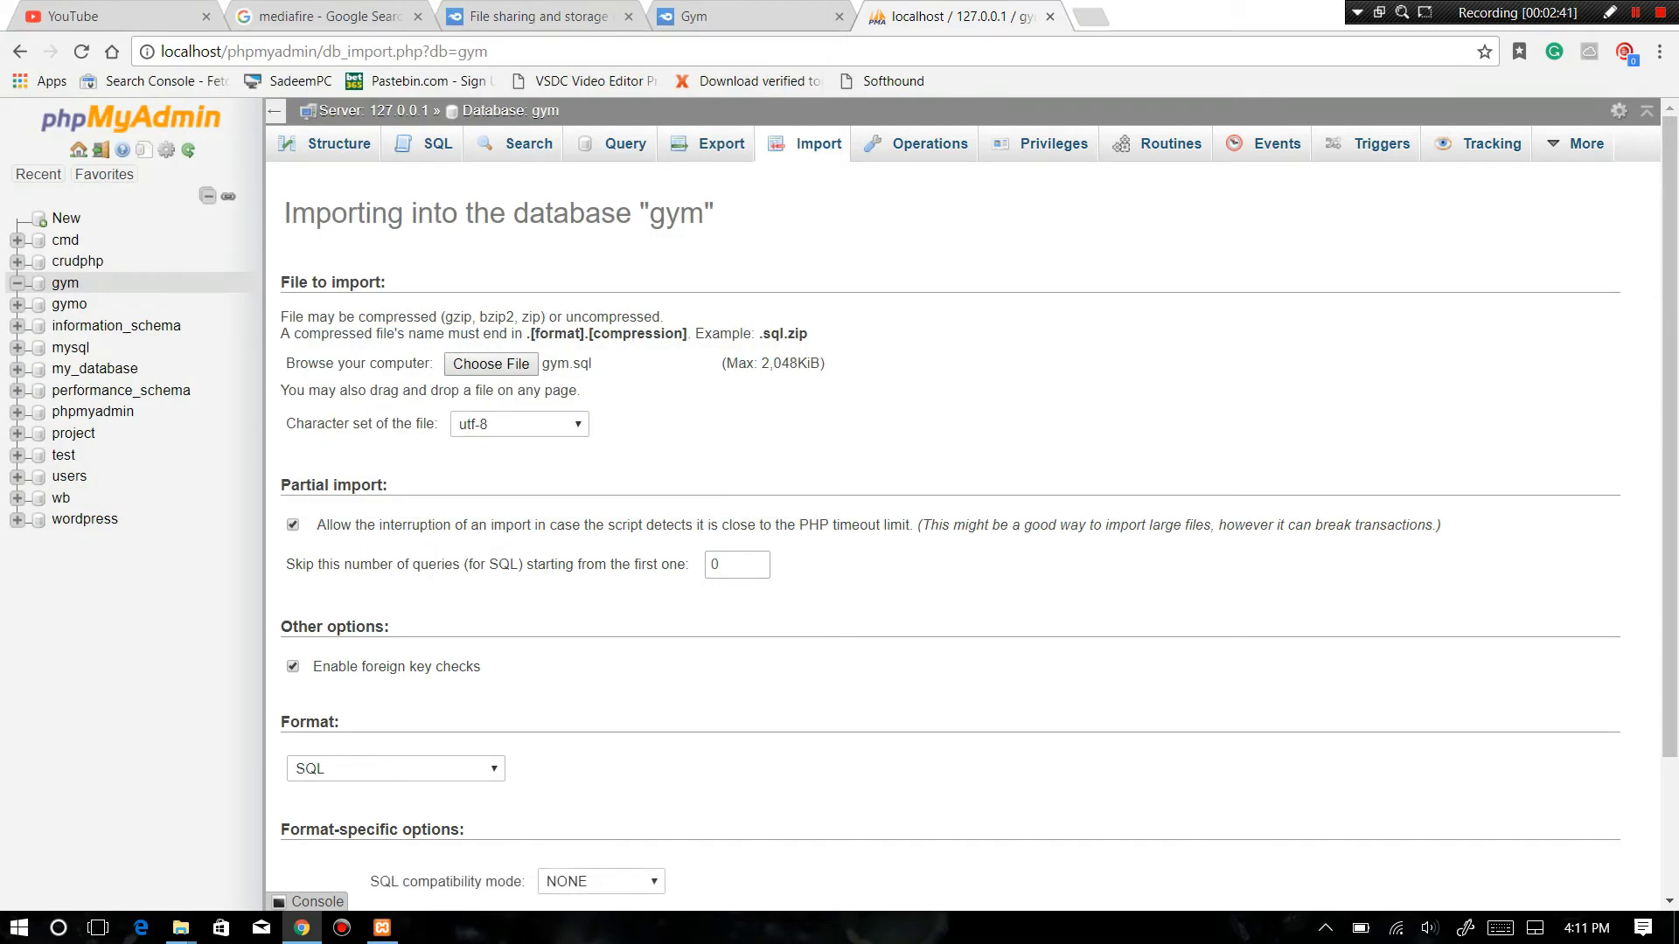
{"action": "scroll", "scroll_direction": "down", "scroll_amount": 3}
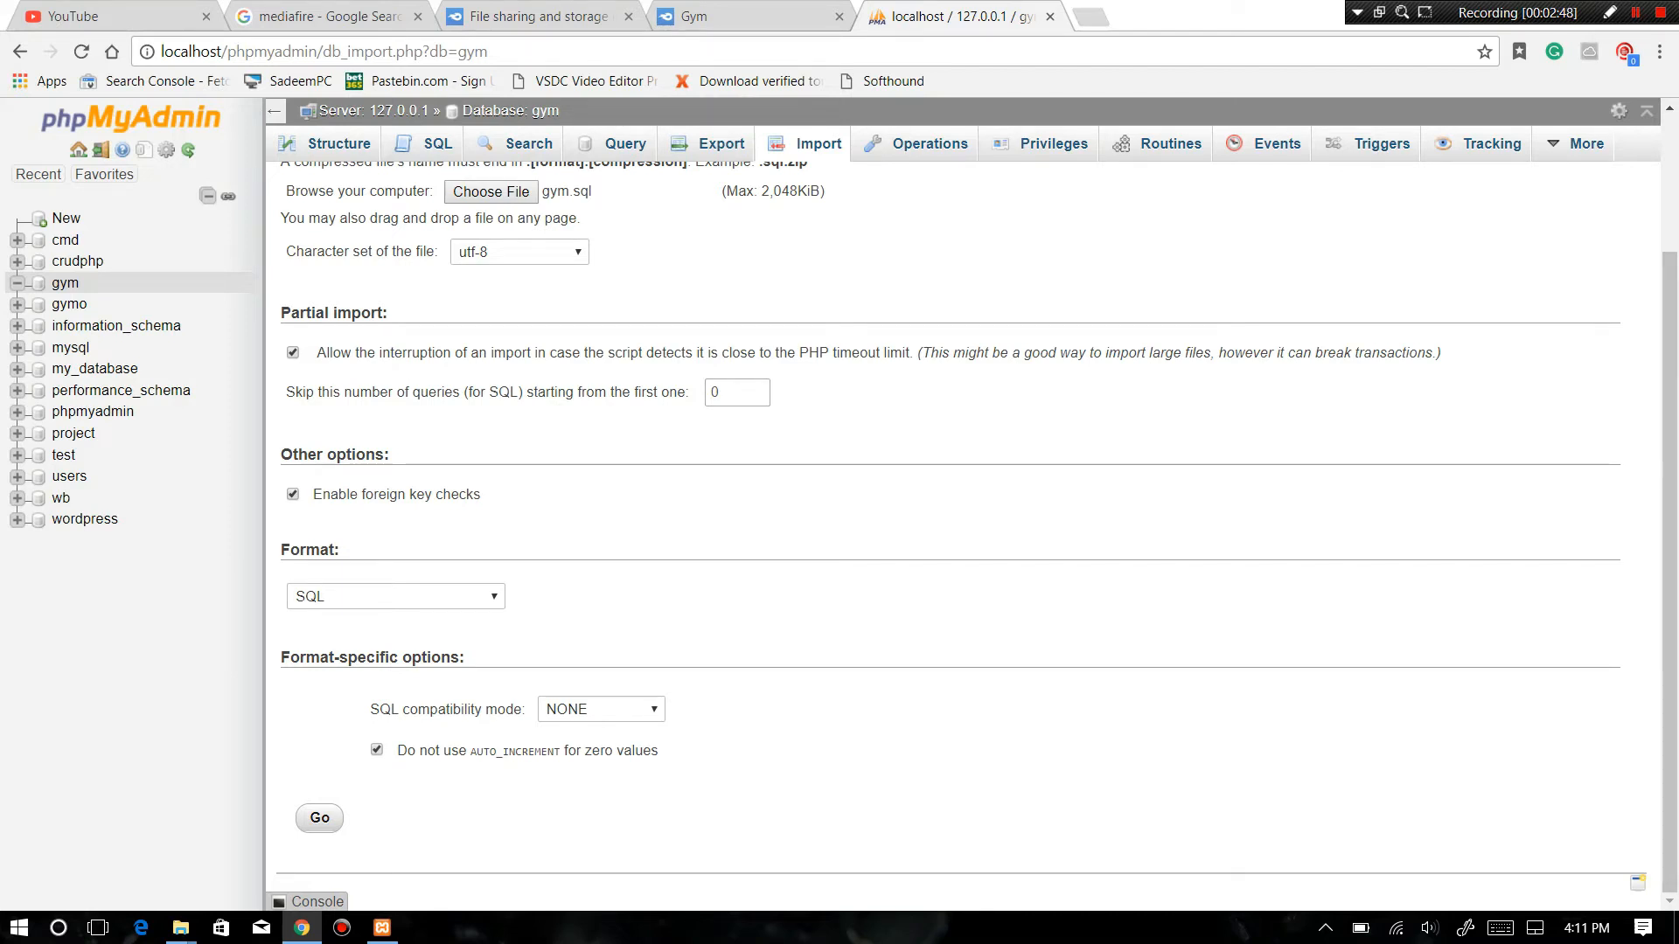
{"action": "left_click", "coordinate": [318, 819]}
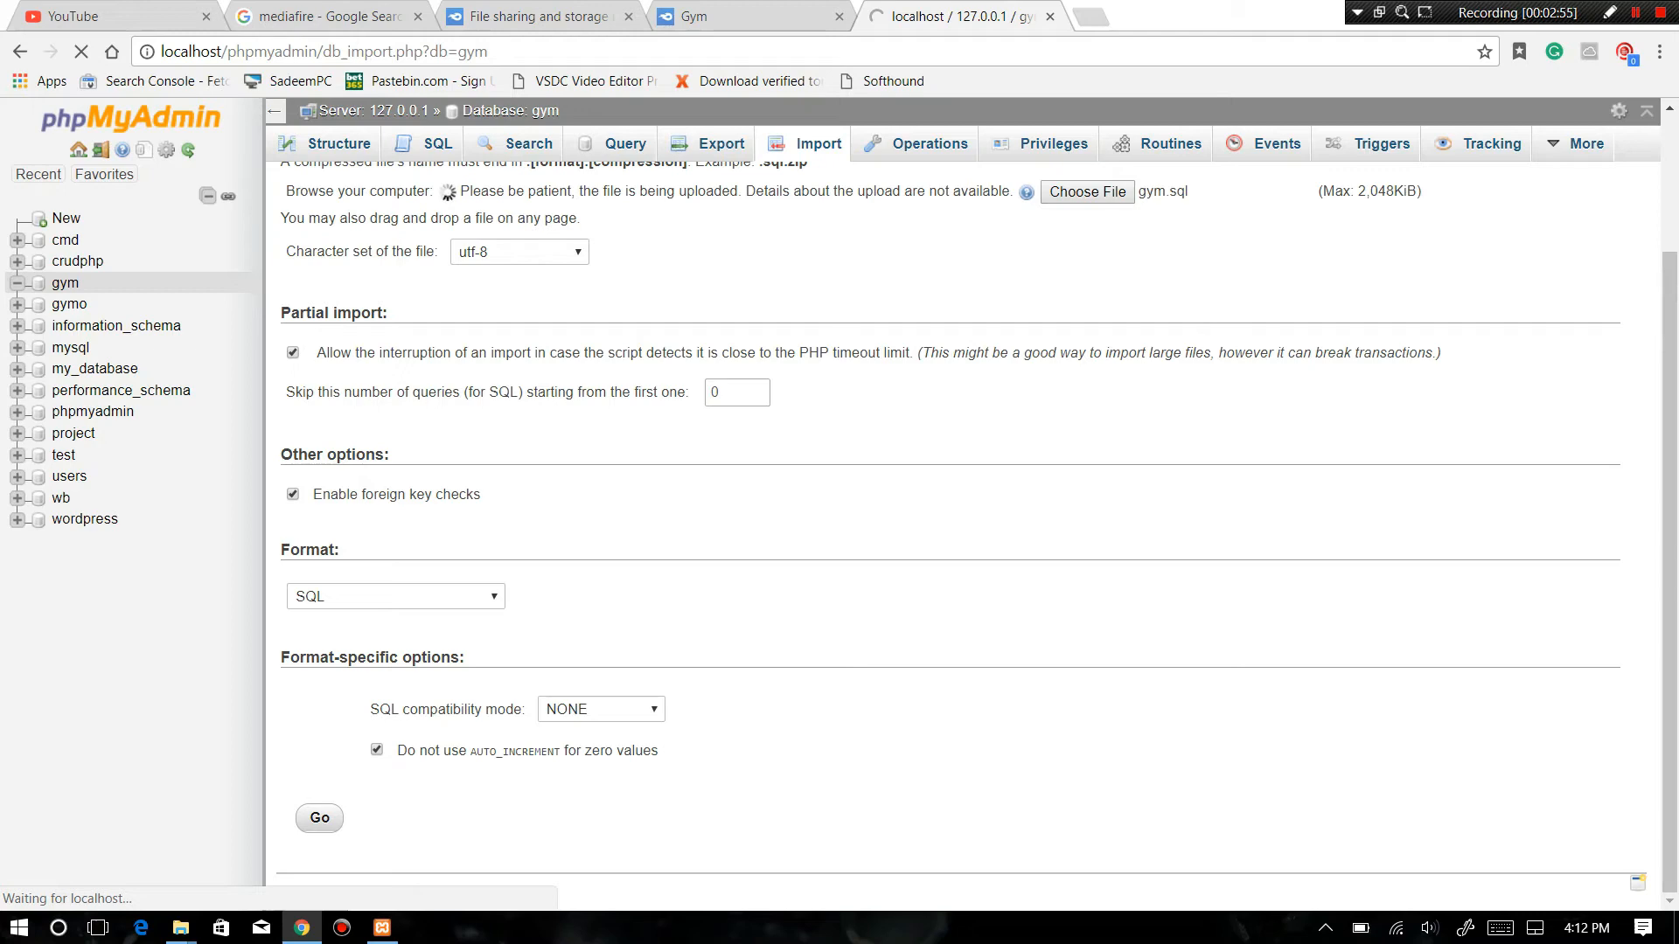
{"action": "left_click", "coordinate": [318, 818]}
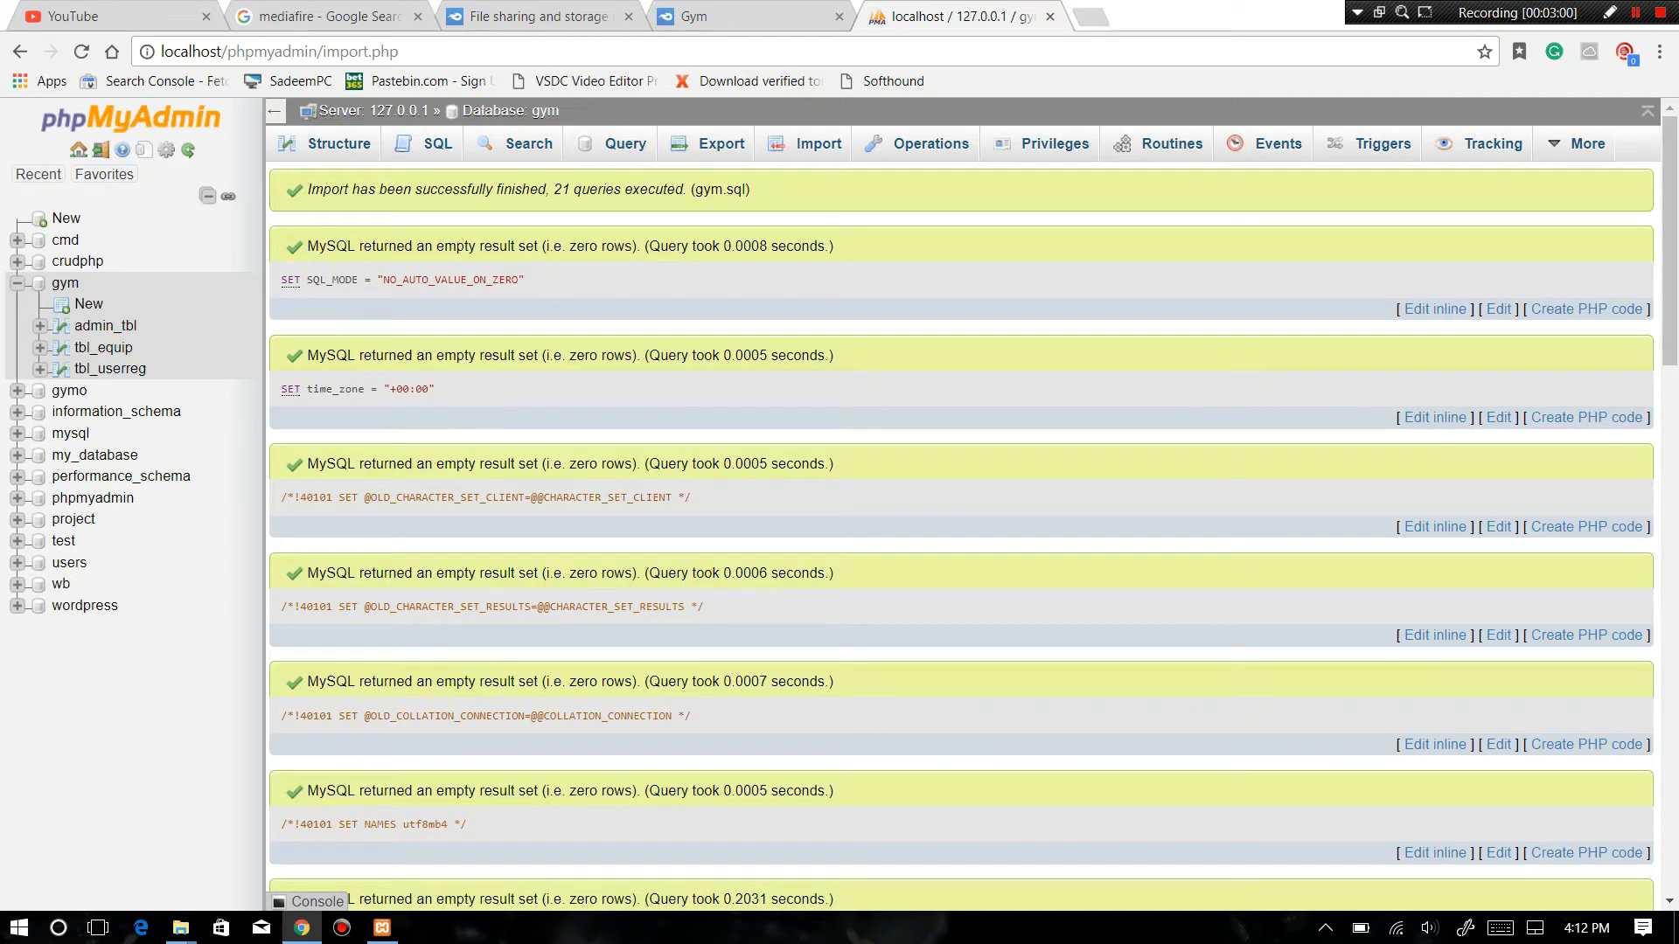
- Browse the rows of admin_tbl, tbl_equip and tbl_userreg, then start a new browser tab
{"action": "left_click", "coordinate": [105, 326]}
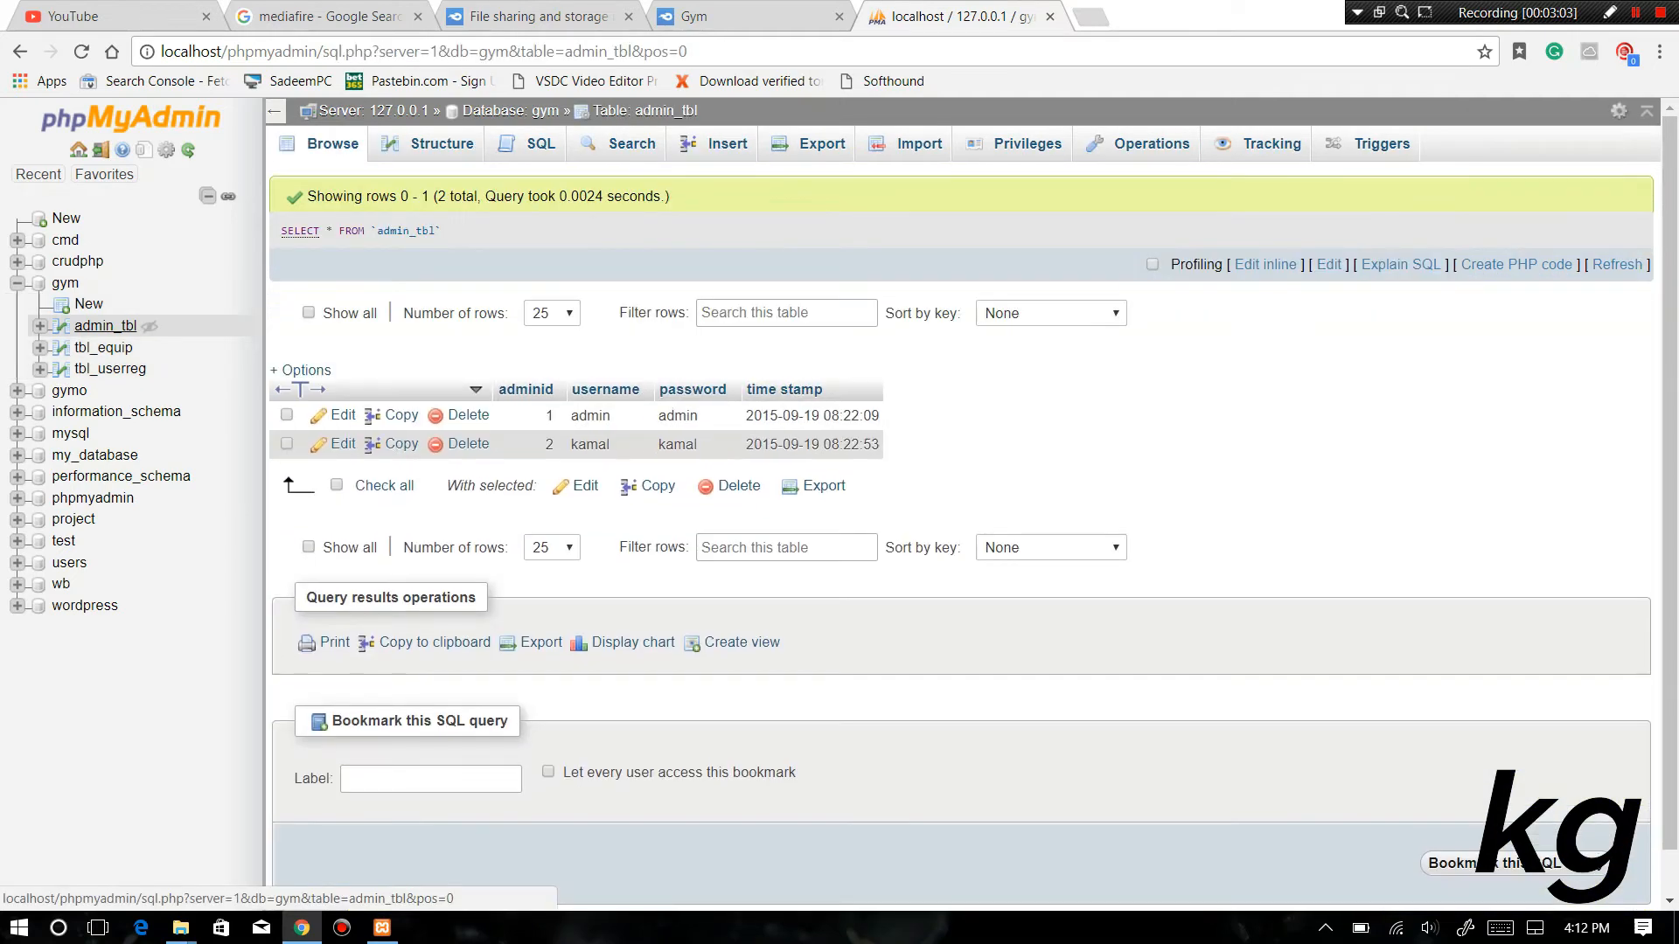
{"action": "left_click", "coordinate": [101, 347]}
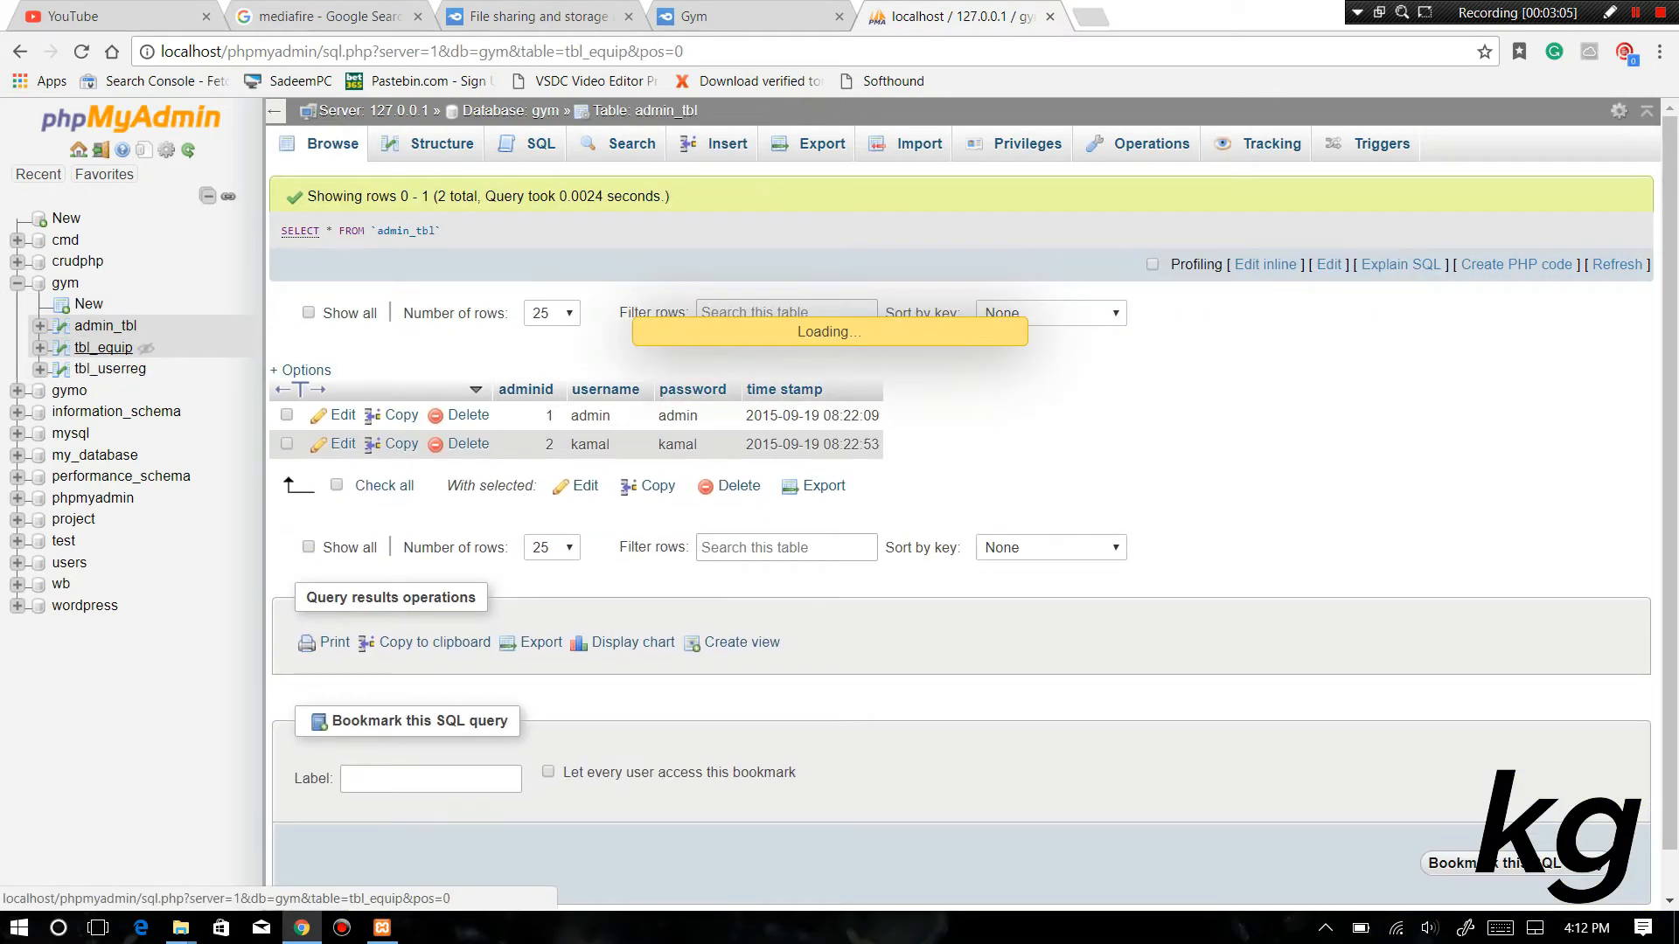
{"action": "left_click", "coordinate": [108, 369]}
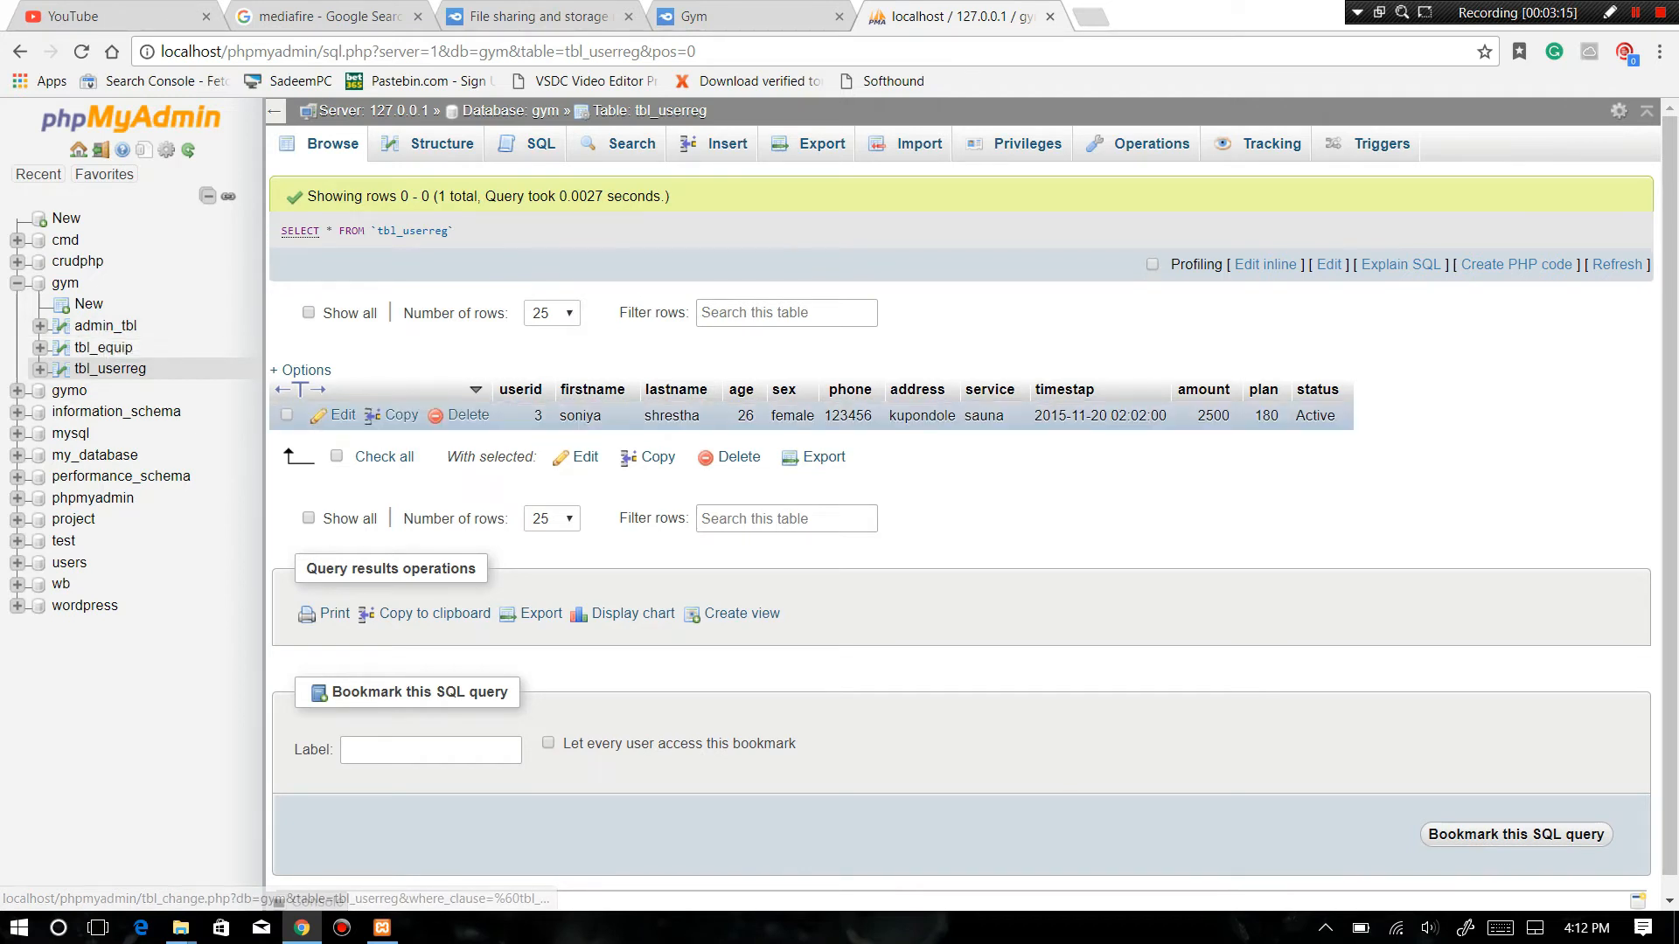
{"action": "left_click", "coordinate": [105, 325]}
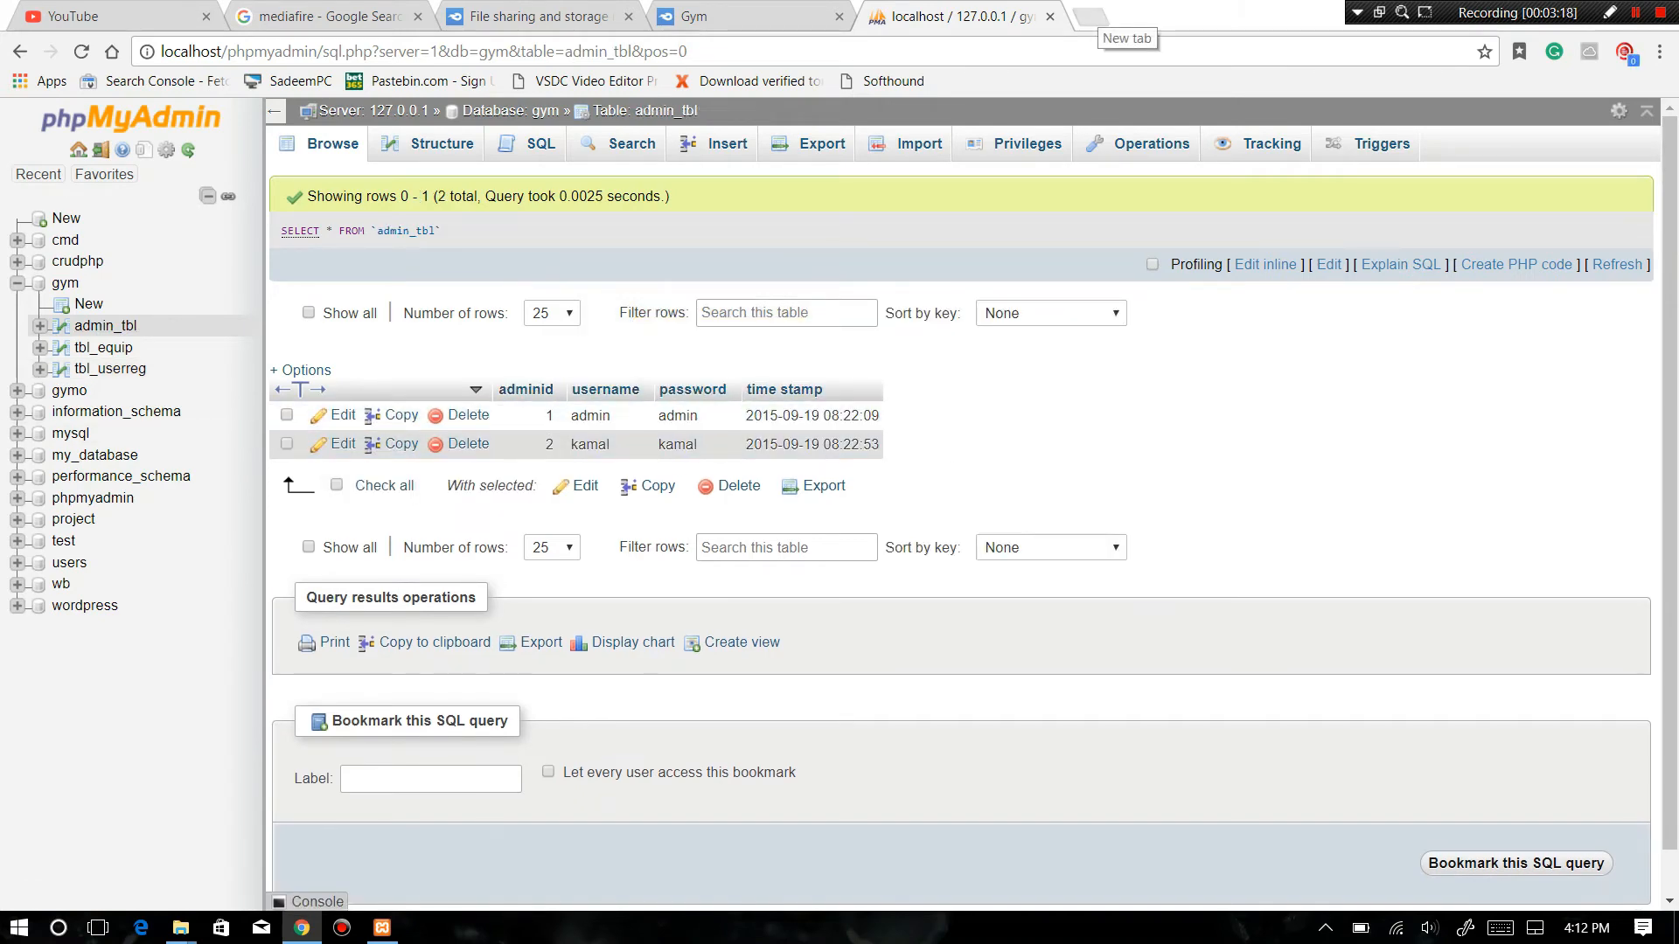
{"action": "left_click", "coordinate": [1095, 18]}
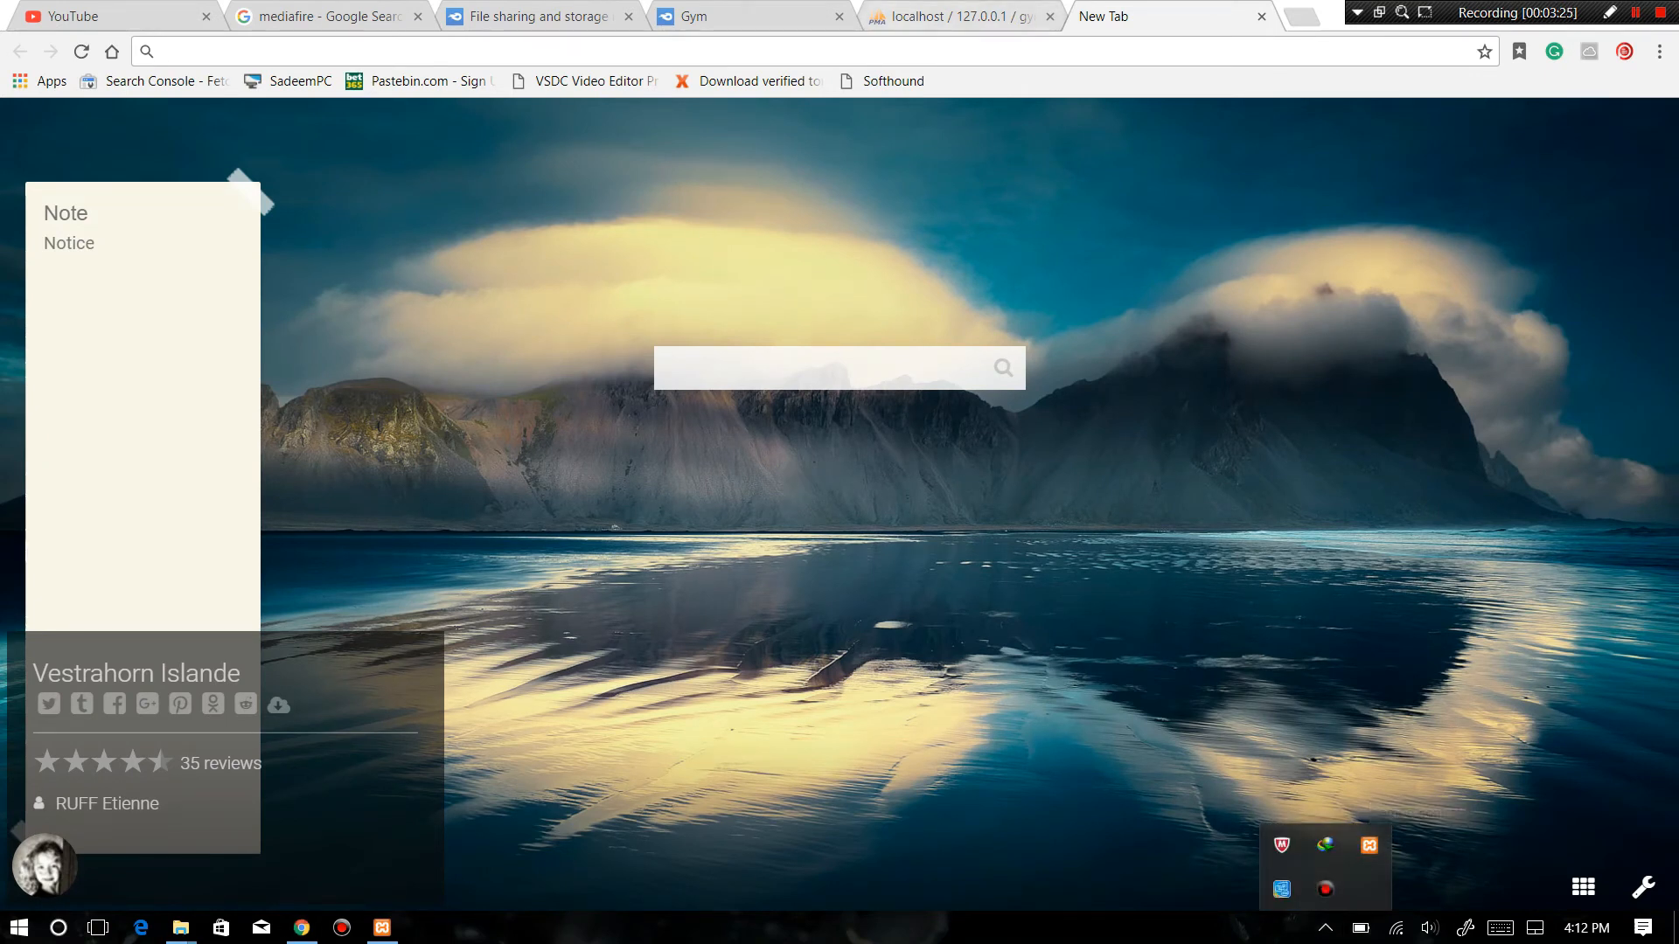
- Load localhost/gym and log in as admin, landing on the User Registration page
{"action": "type", "text": "localhost/gym"}
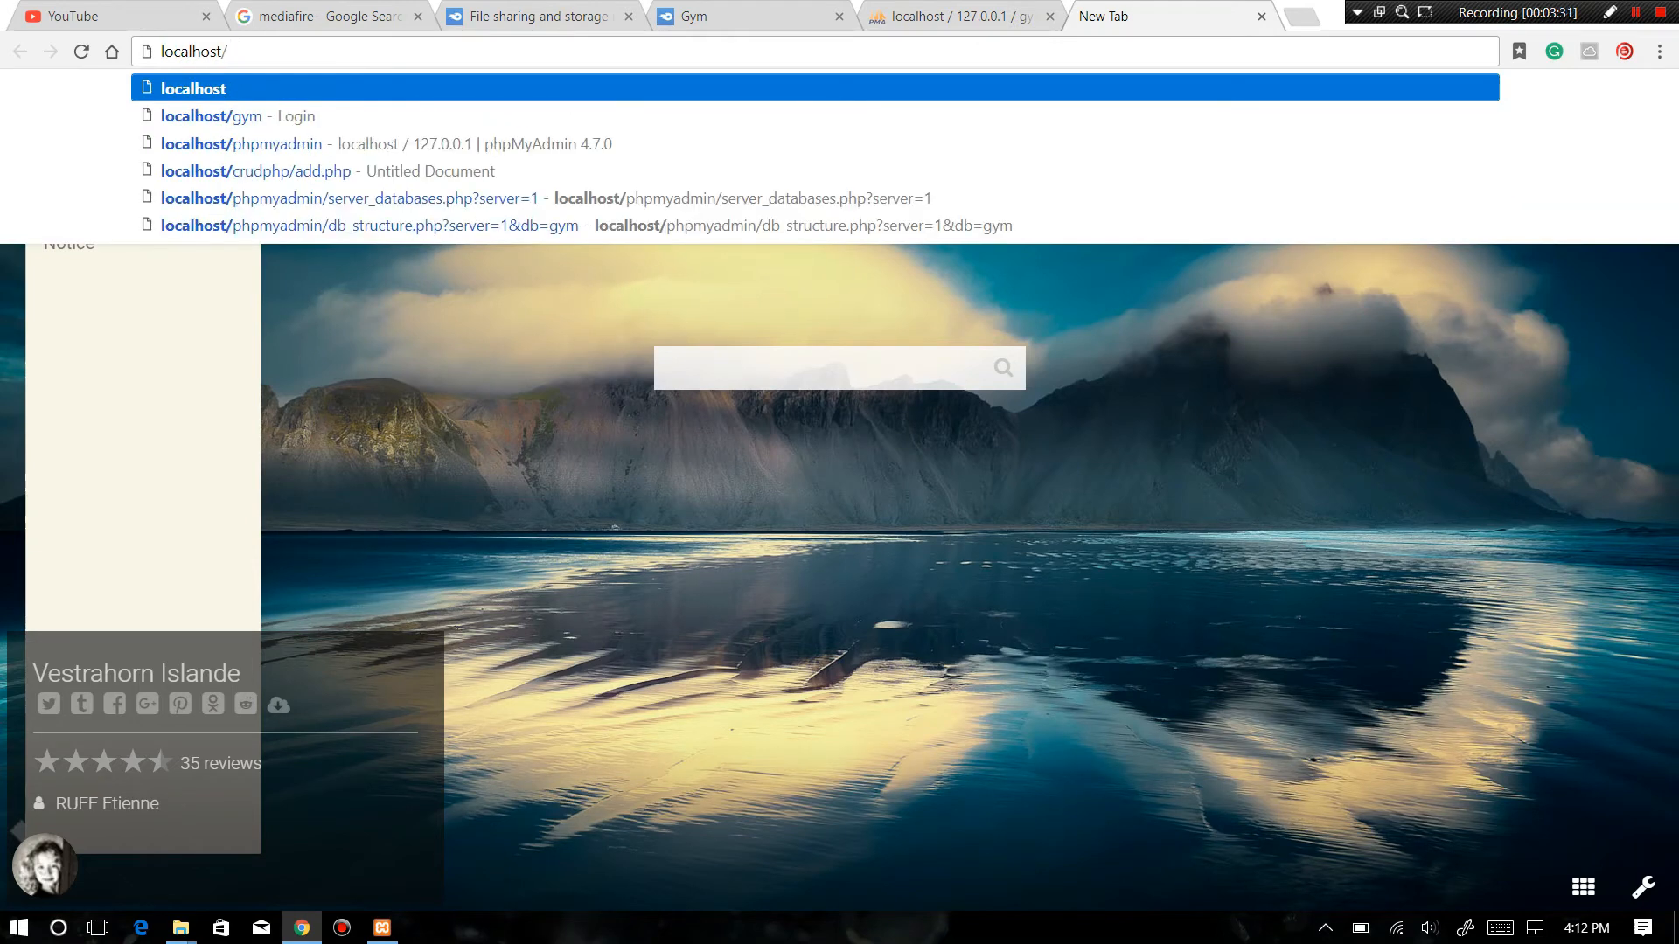
{"action": "left_click", "coordinate": [229, 115]}
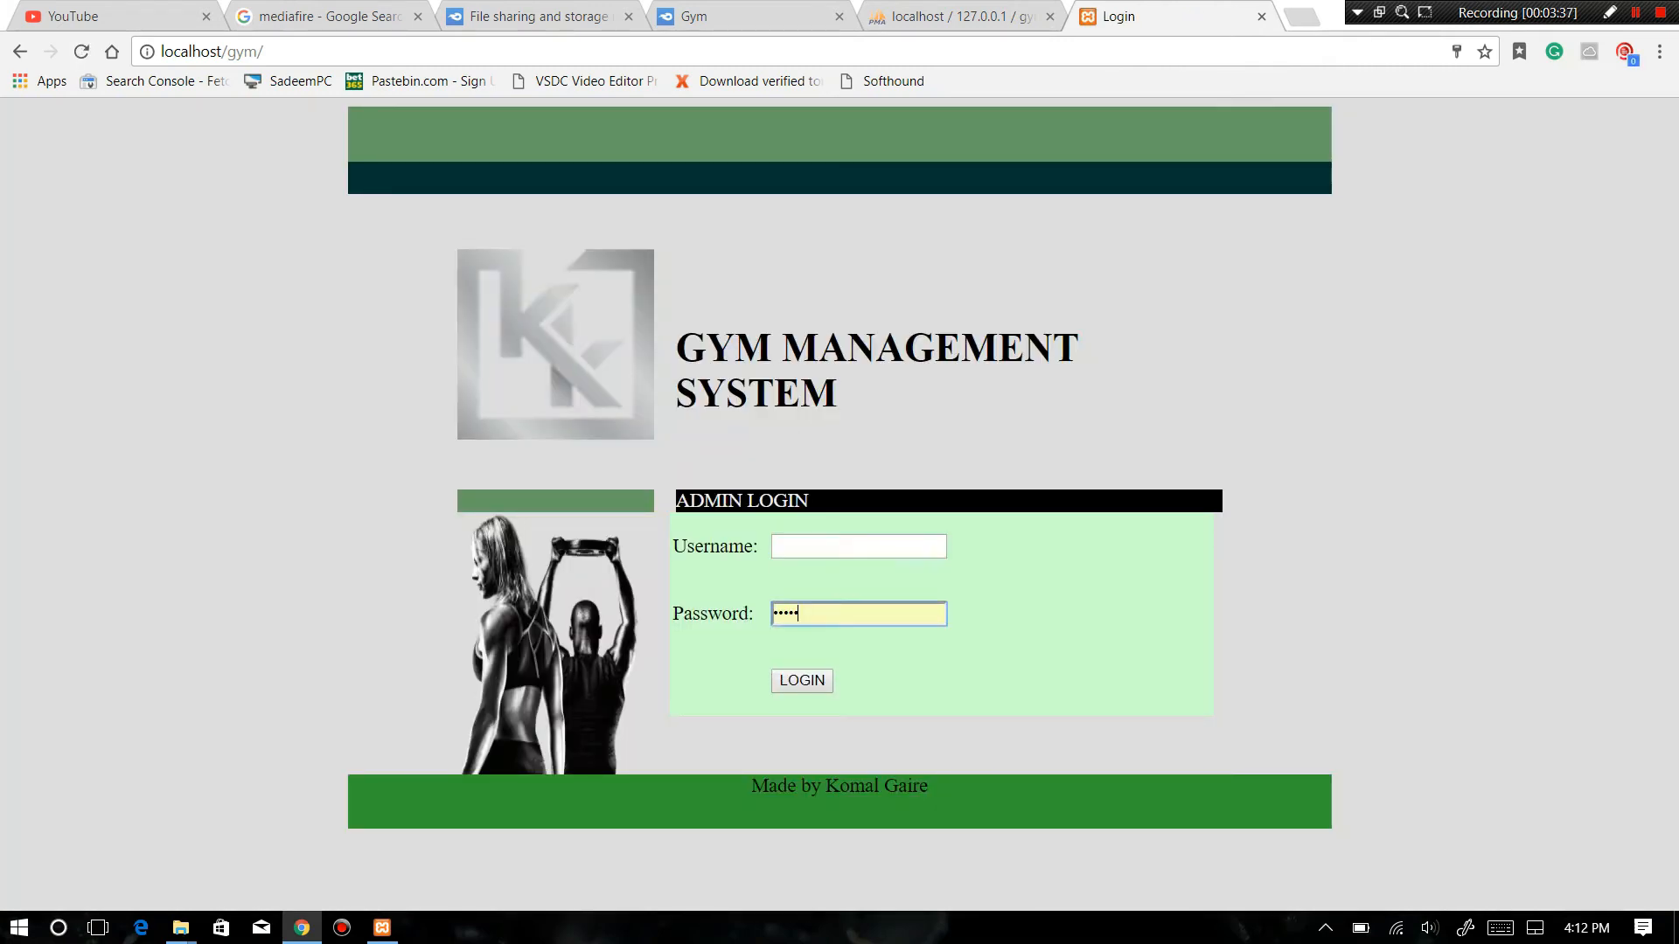
{"action": "left_click", "coordinate": [859, 545]}
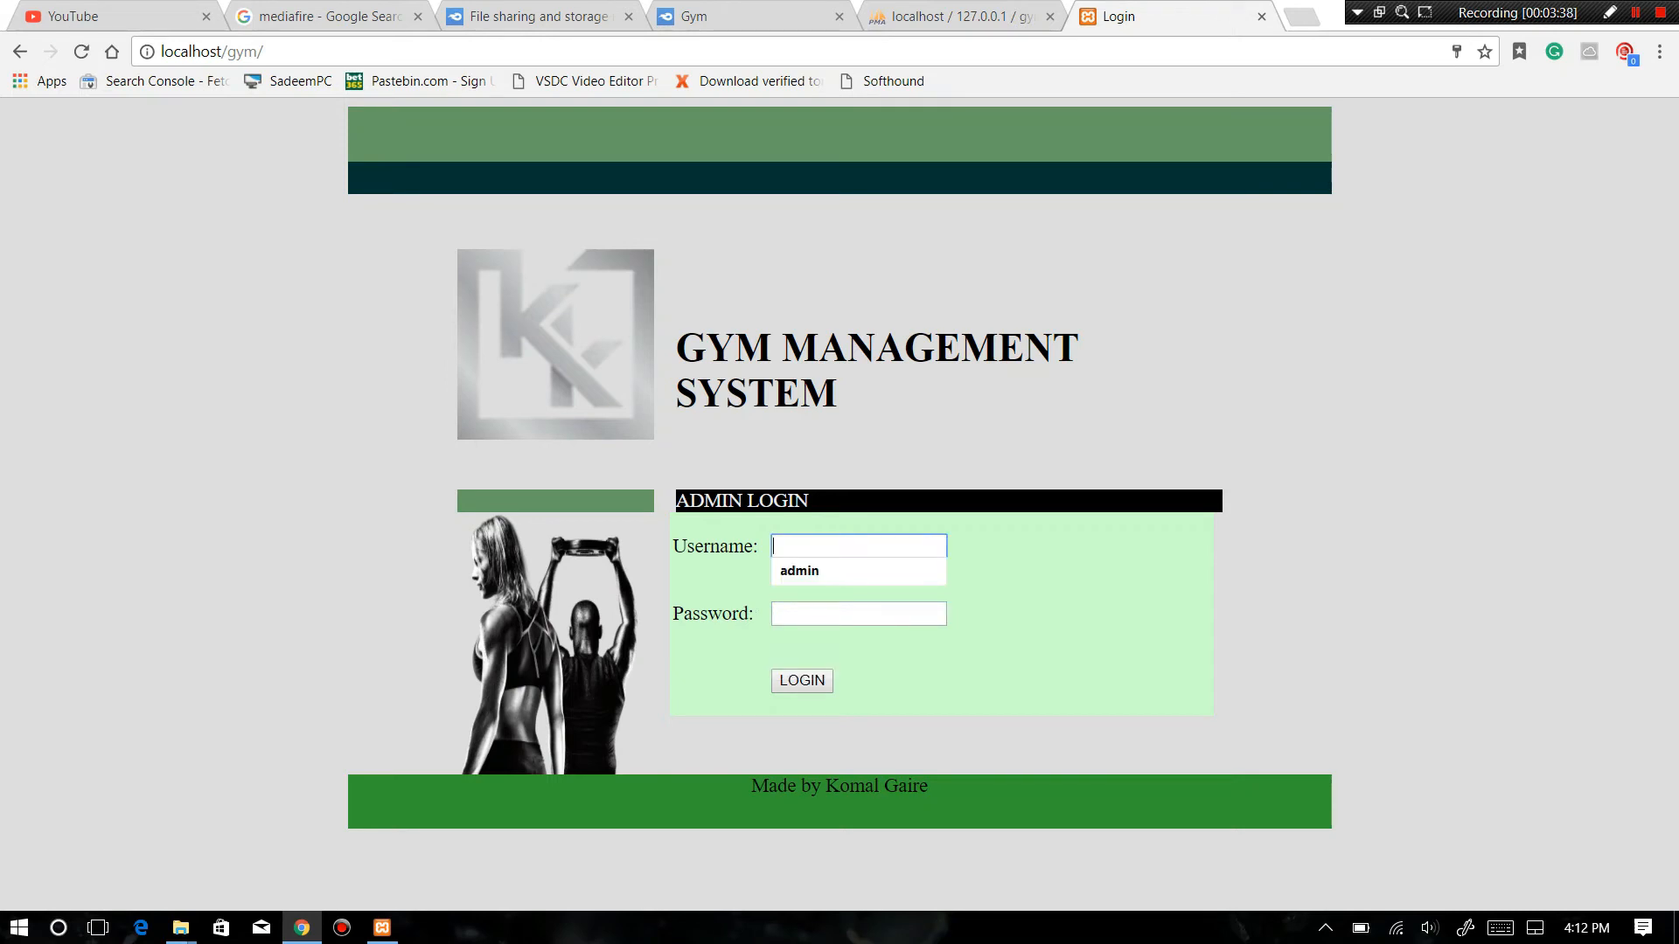
{"action": "type", "text": "admin"}
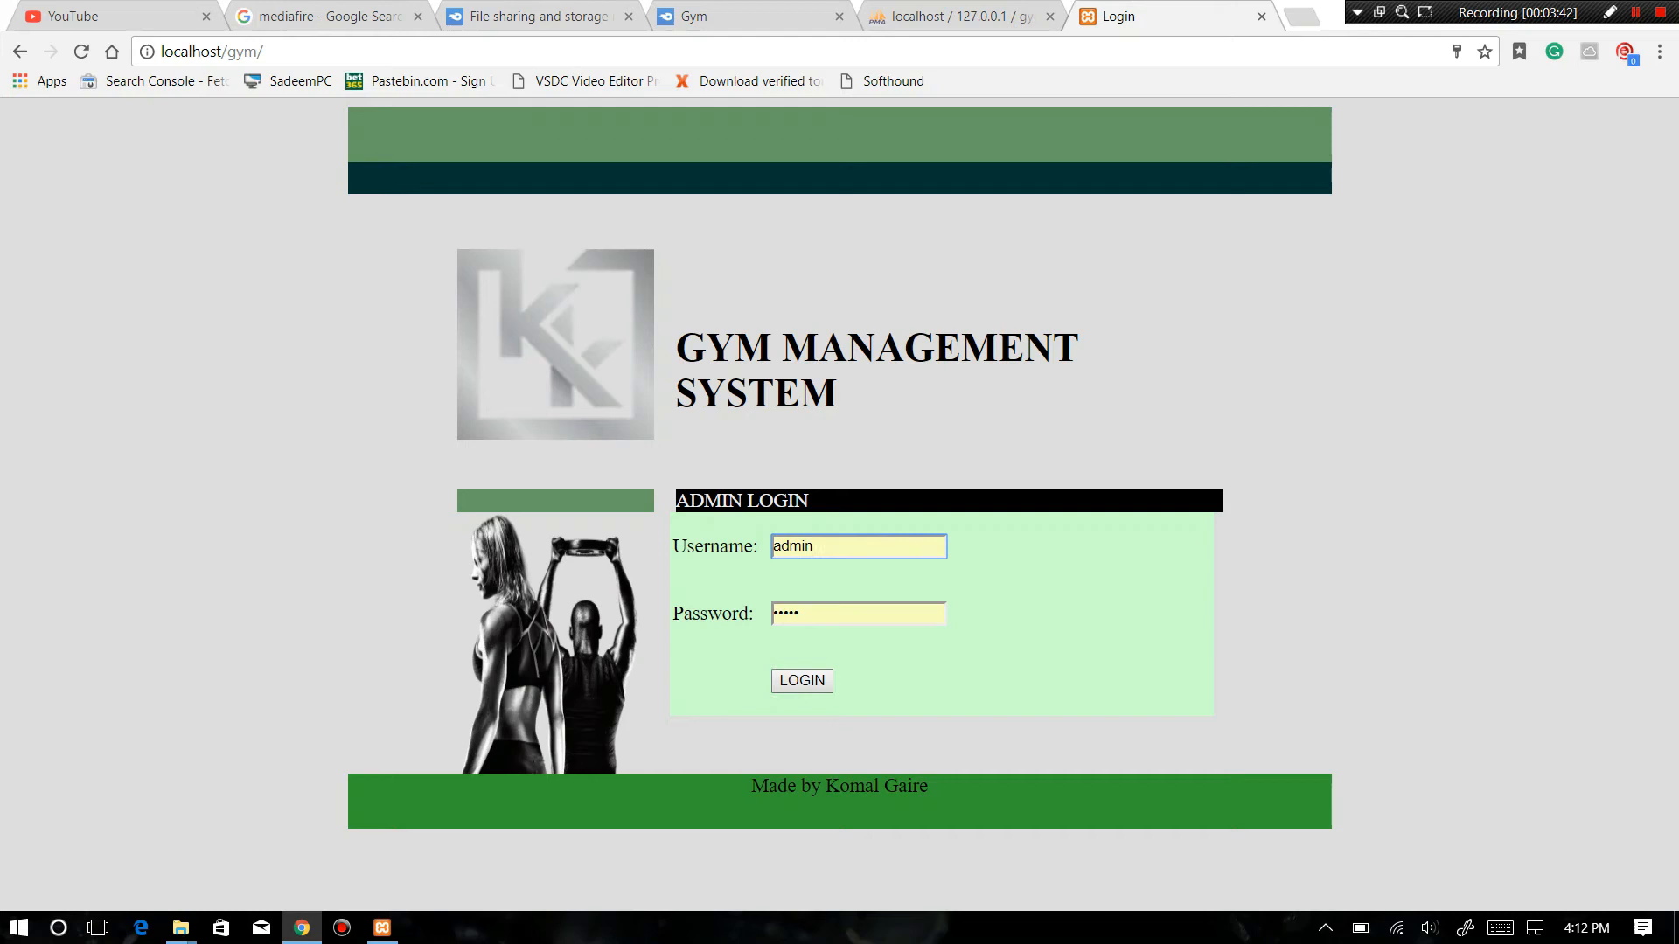
{"action": "left_click", "coordinate": [801, 681]}
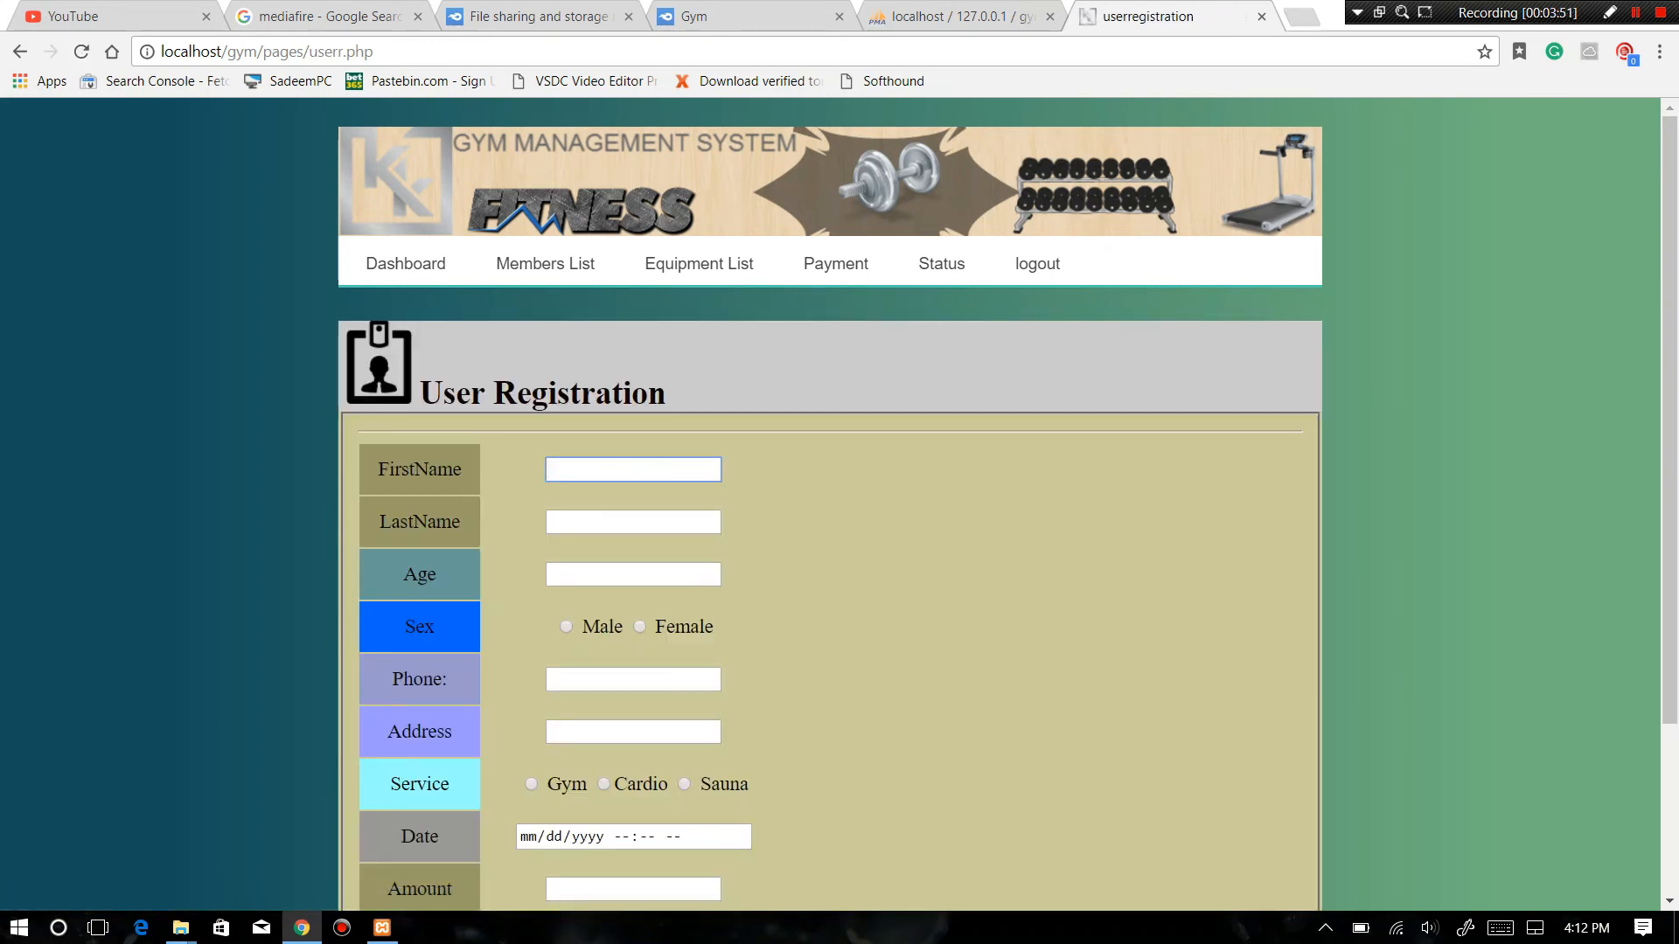
{"action": "left_click", "coordinate": [404, 263]}
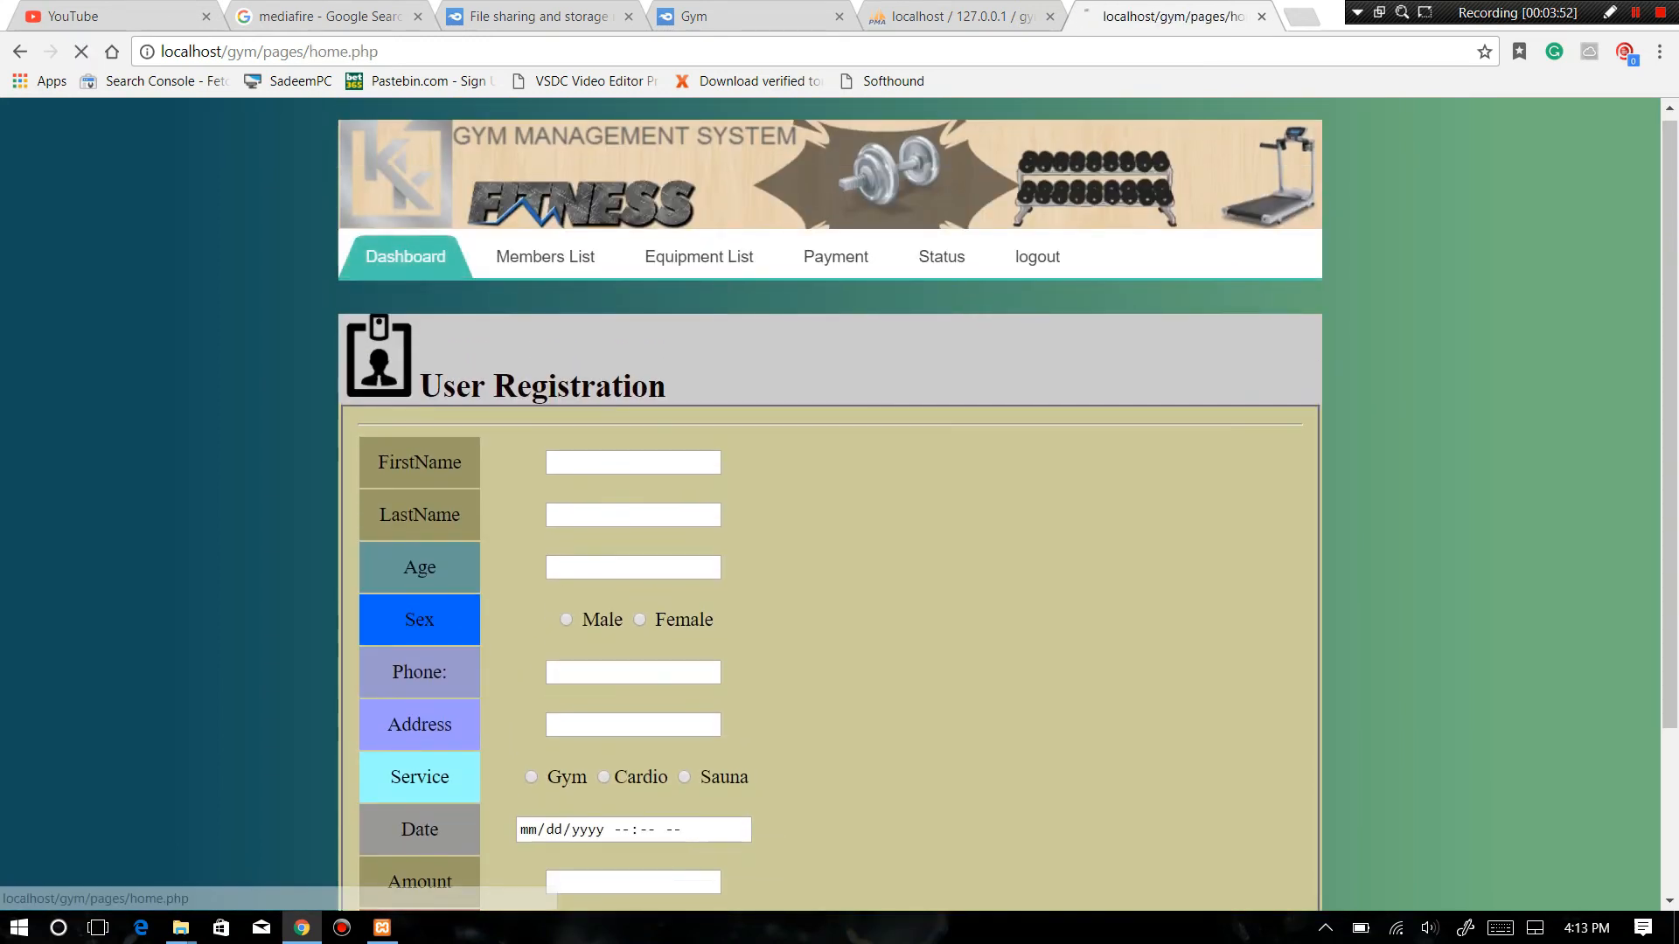
{"action": "left_click", "coordinate": [700, 256]}
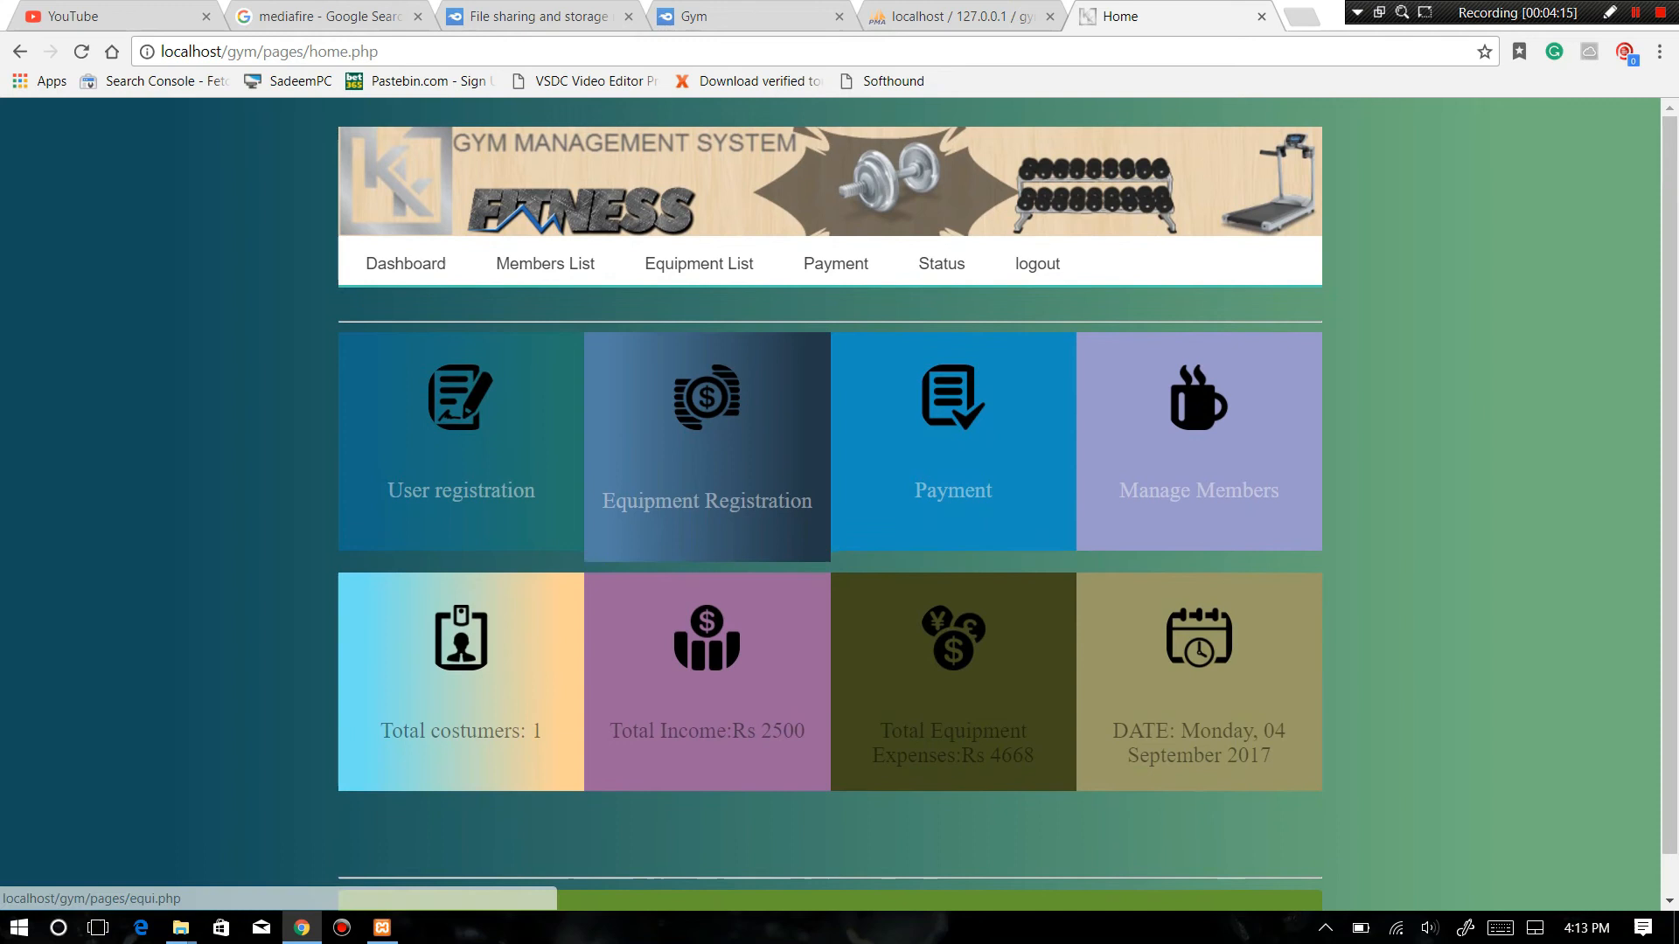
{"action": "left_click", "coordinate": [546, 263]}
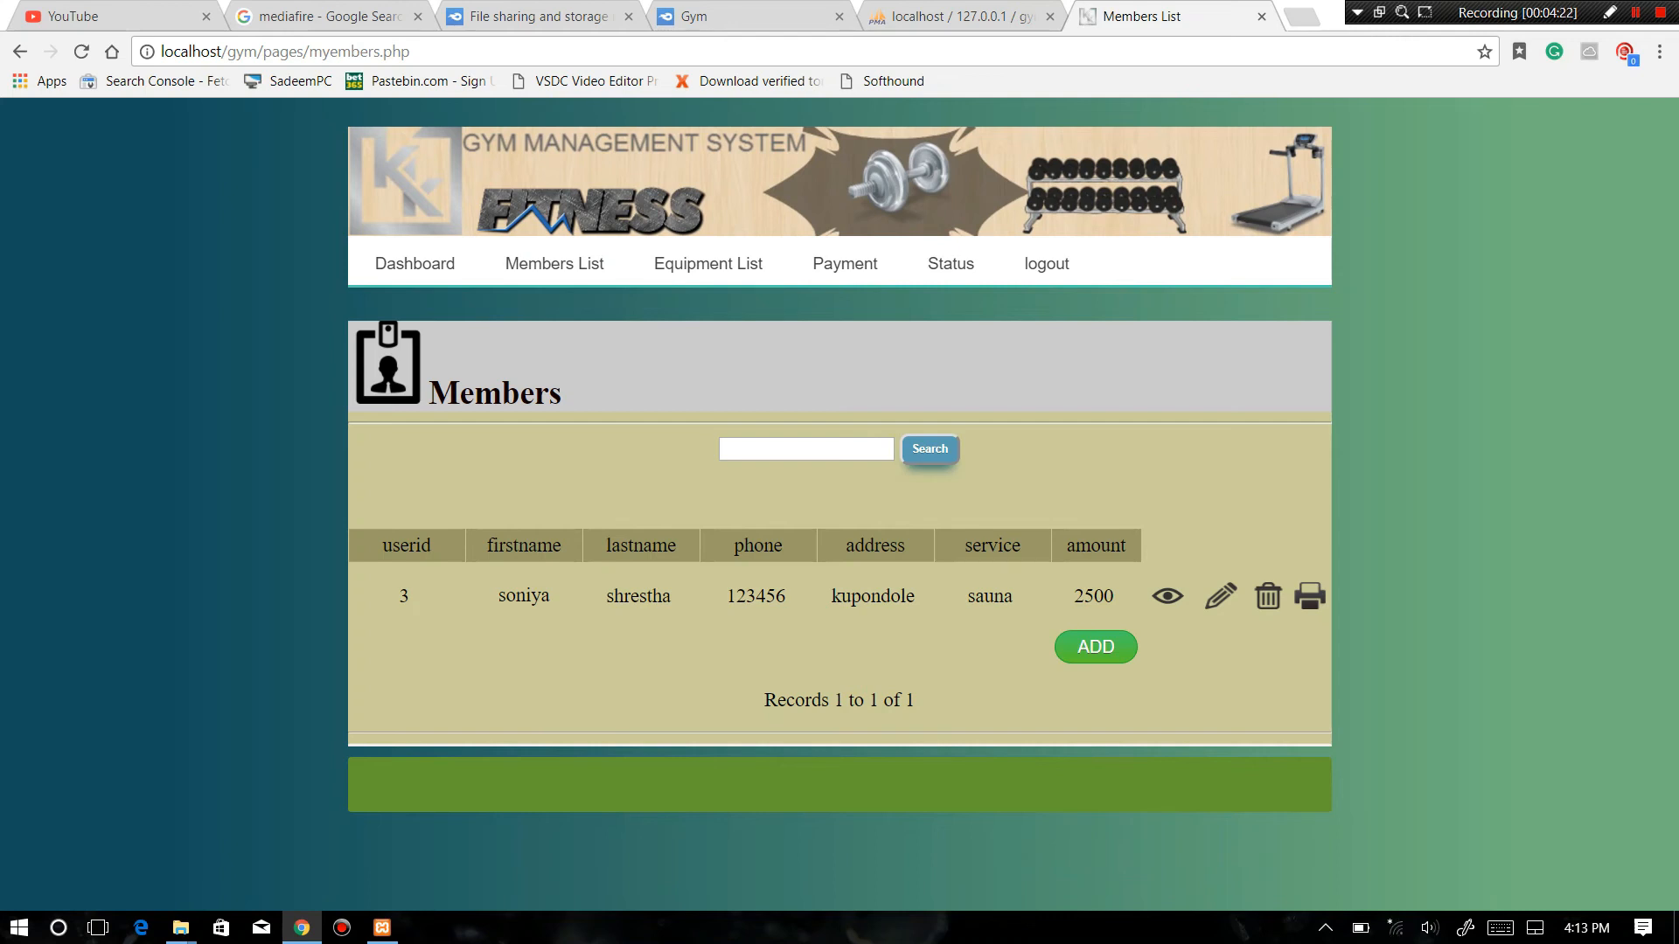
- Save member 3's details page as doc_4.pdf via IDM and dismiss the follow-up prompts
{"action": "left_click", "coordinate": [1168, 594]}
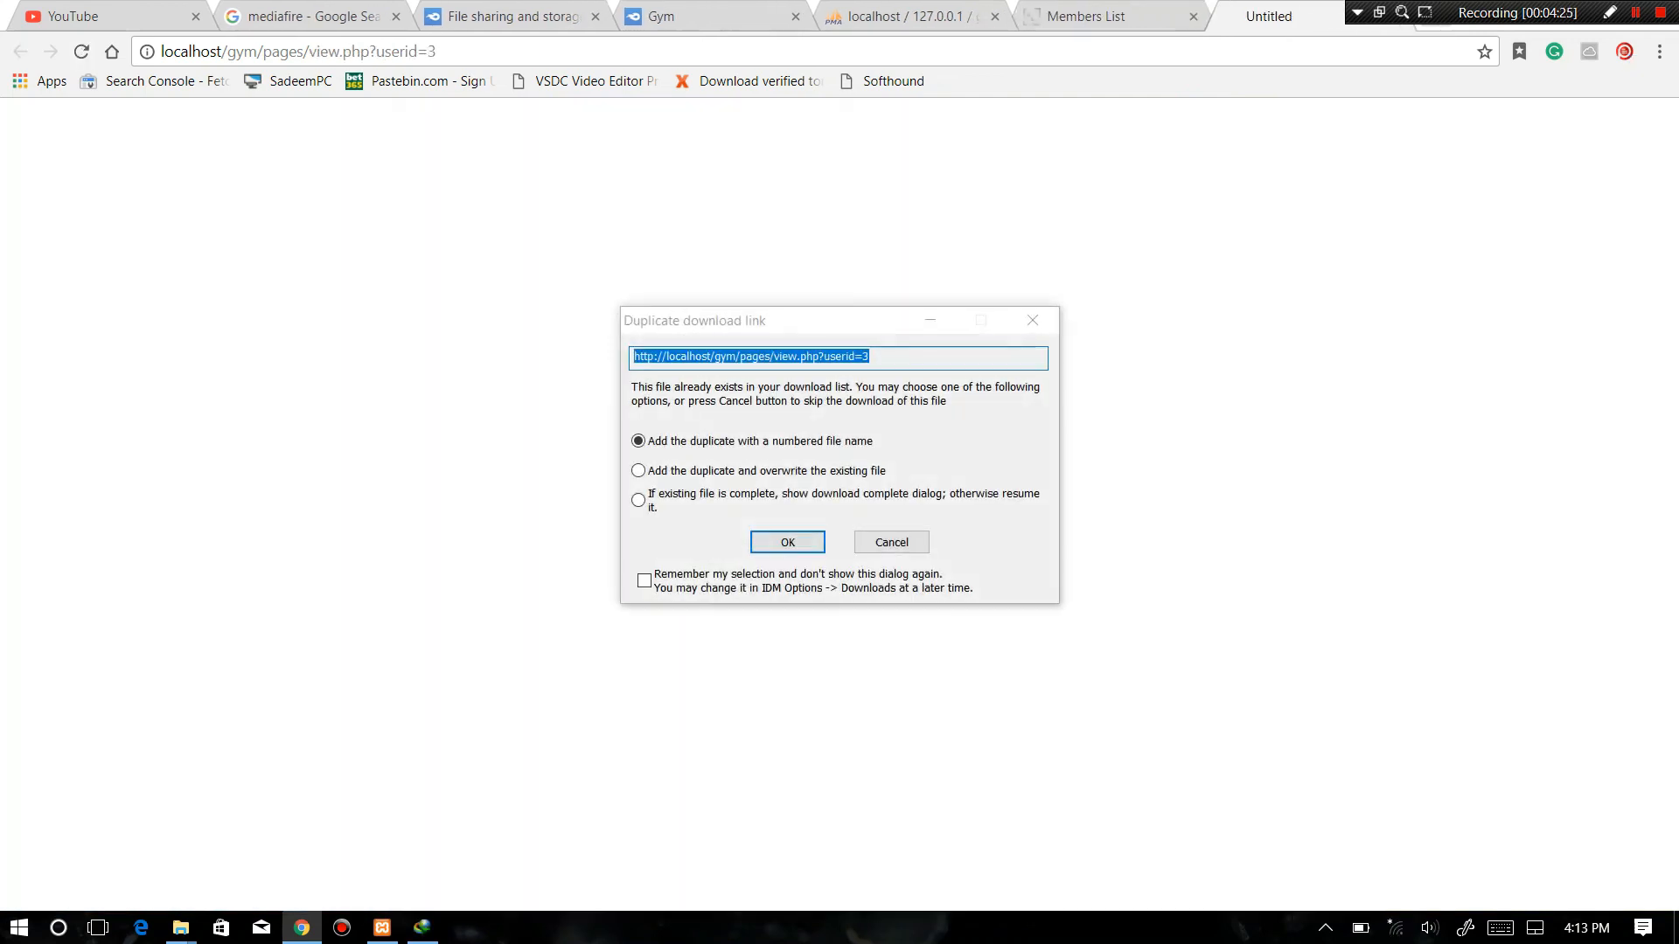
{"action": "left_click", "coordinate": [787, 542]}
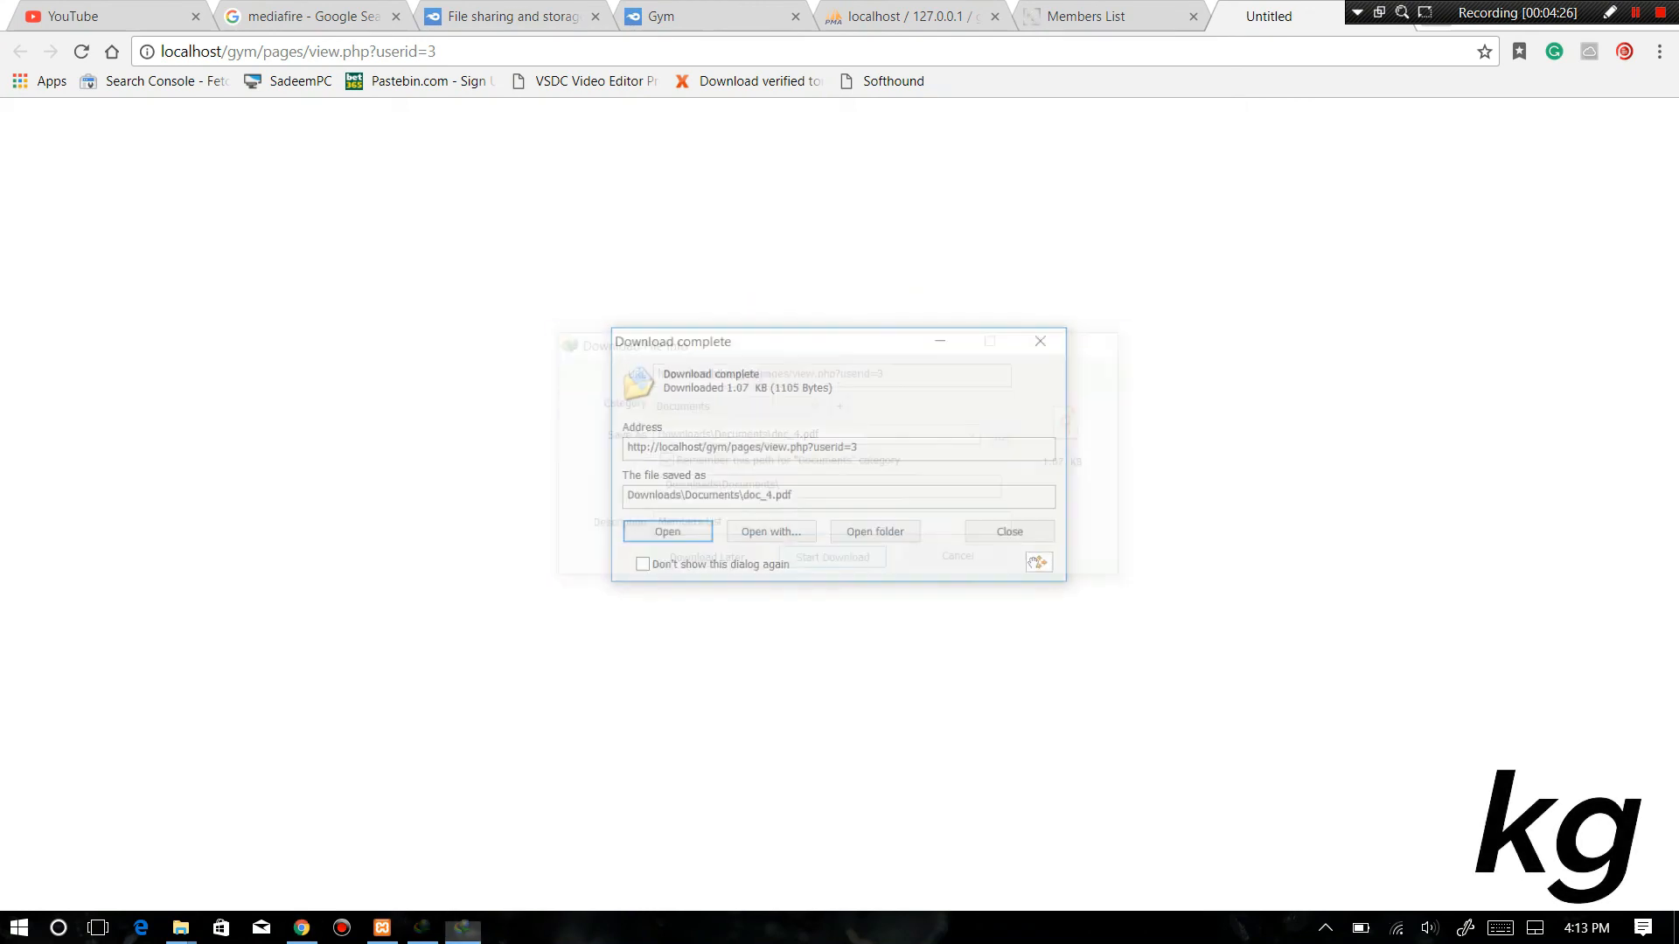
{"action": "left_click", "coordinate": [668, 532]}
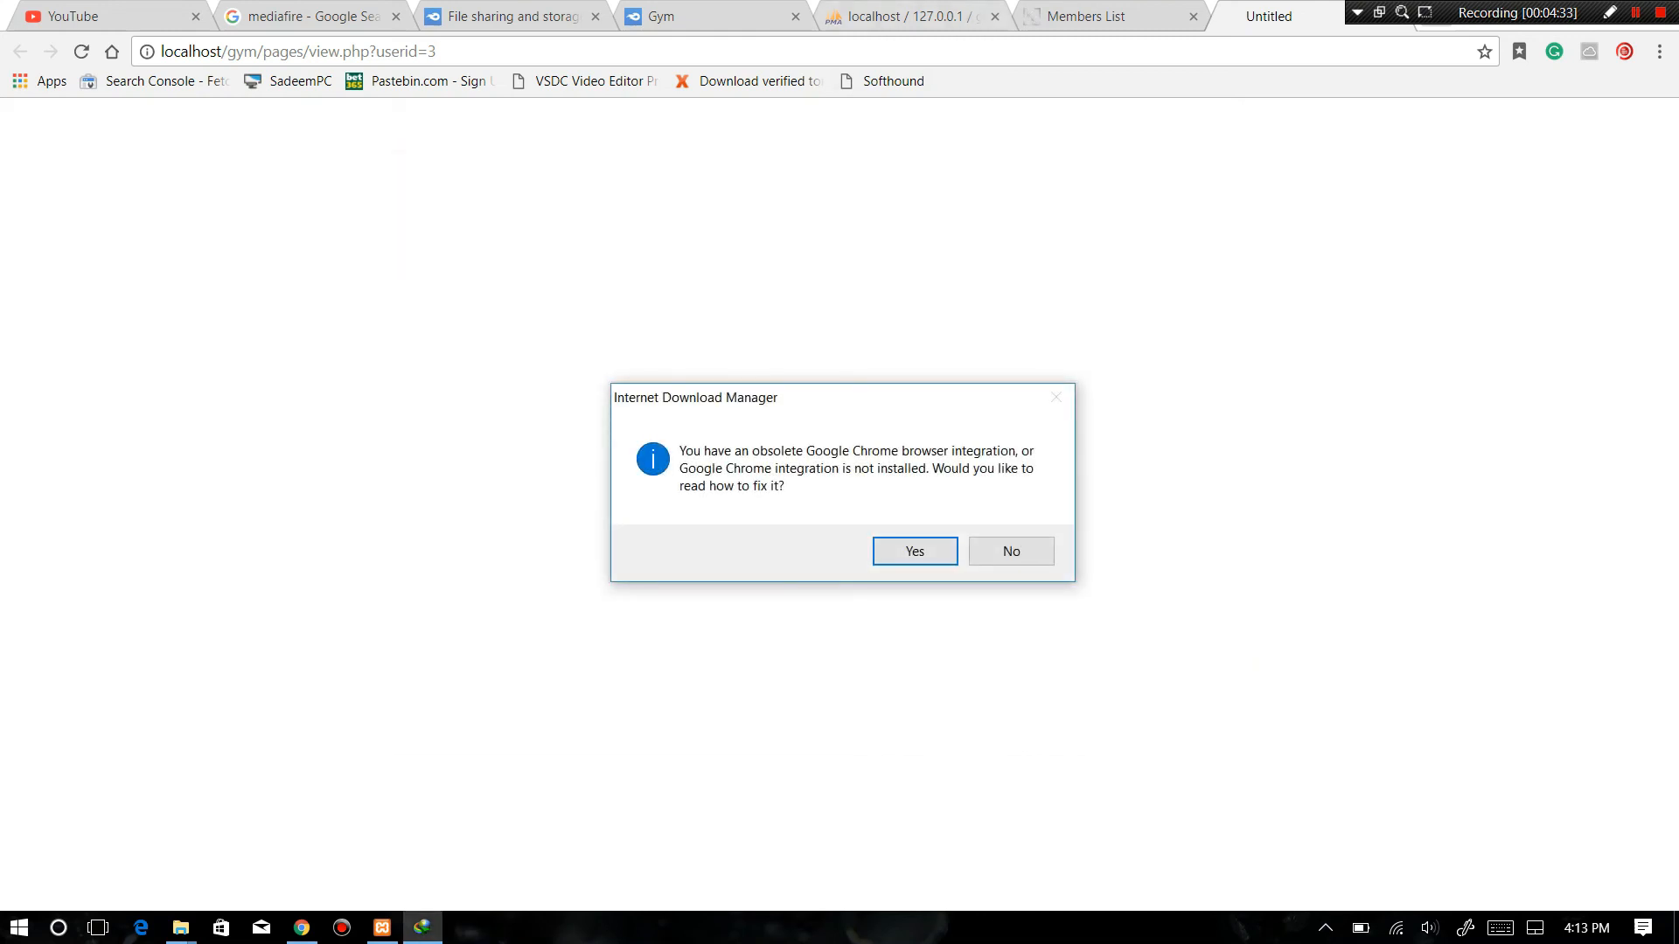
{"action": "left_click", "coordinate": [1011, 551]}
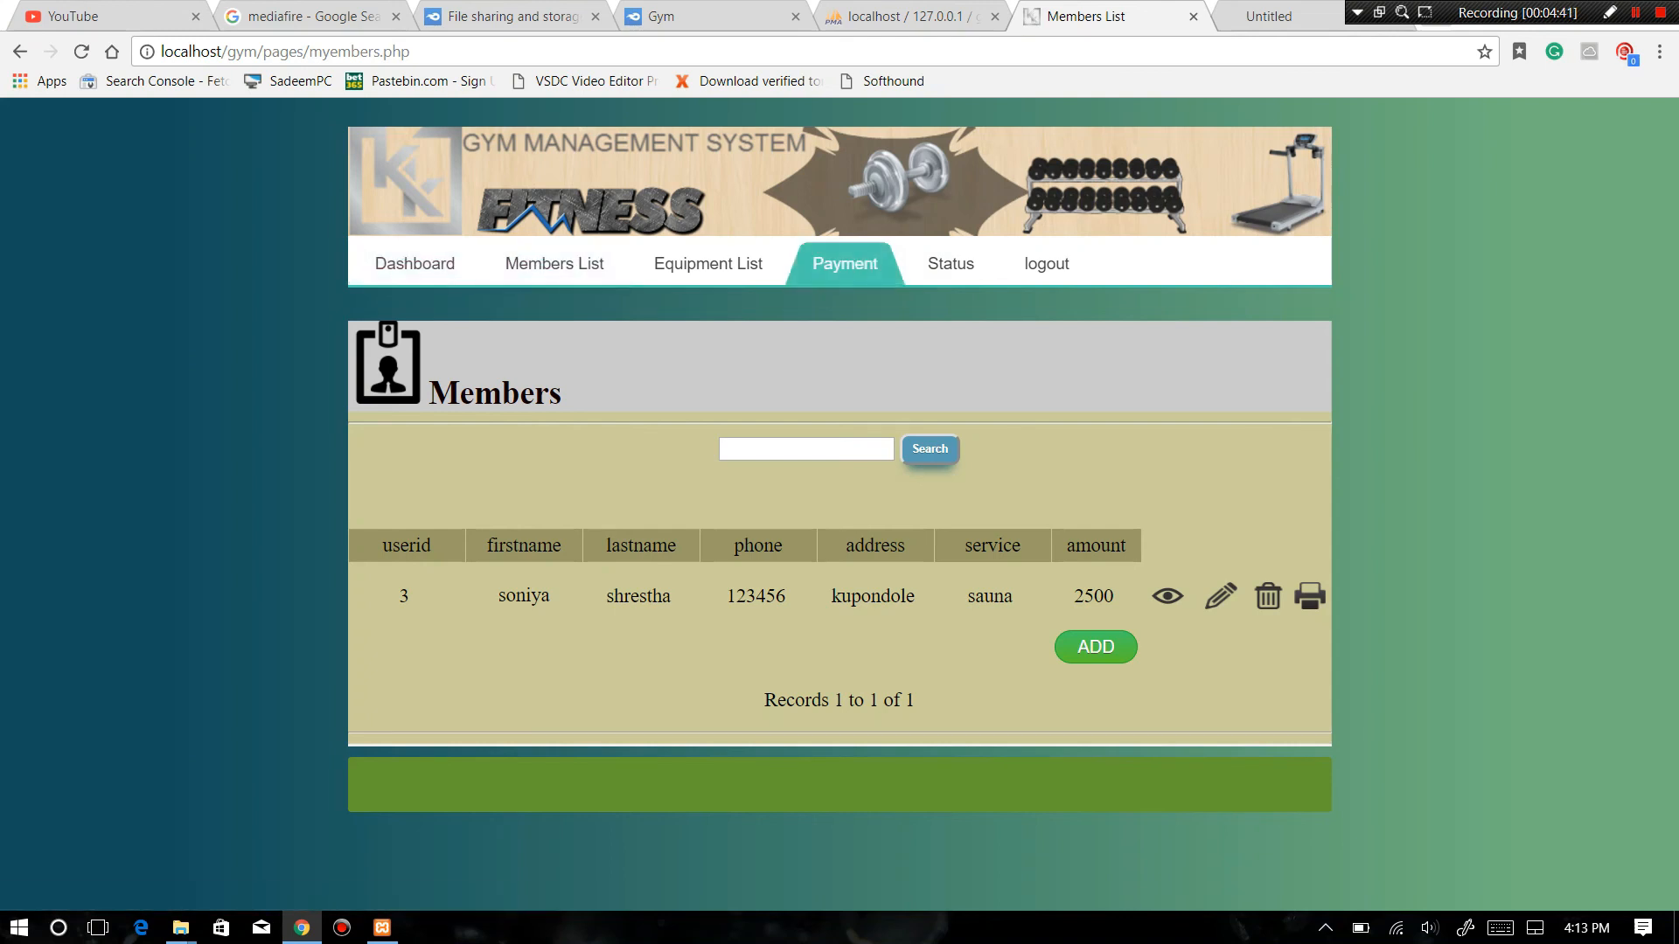
- Pay 300 for member soniya, then view membership status showing soniya Active on a 180-day sauna plan
{"action": "left_click", "coordinate": [845, 262]}
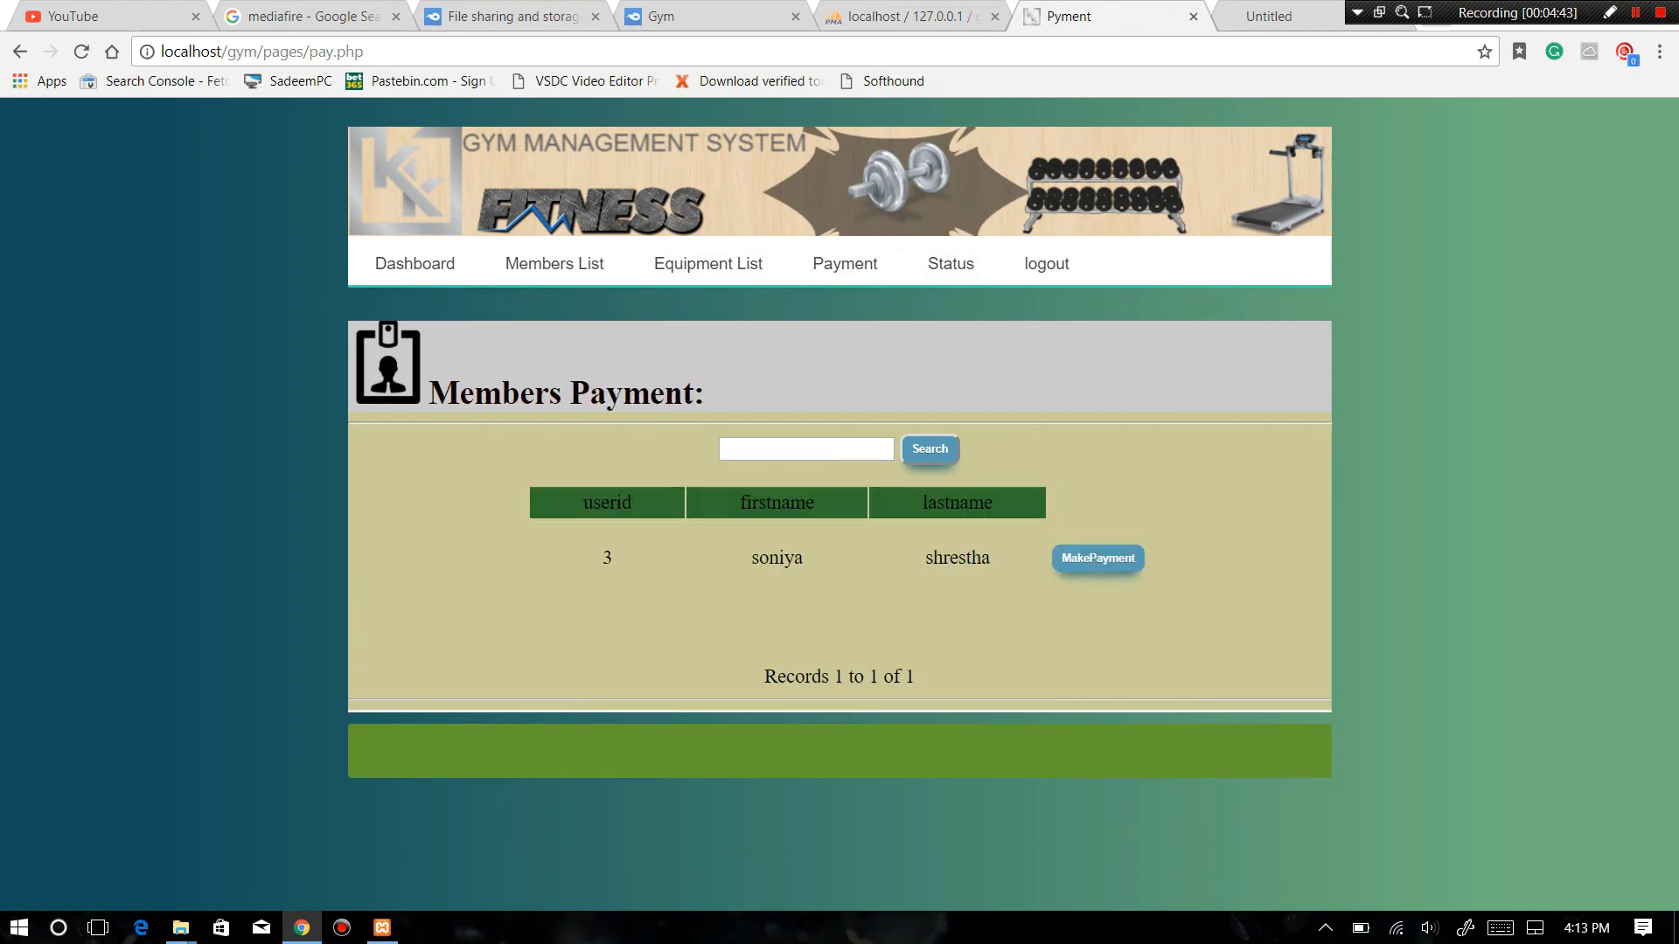
{"action": "left_click", "coordinate": [1098, 558]}
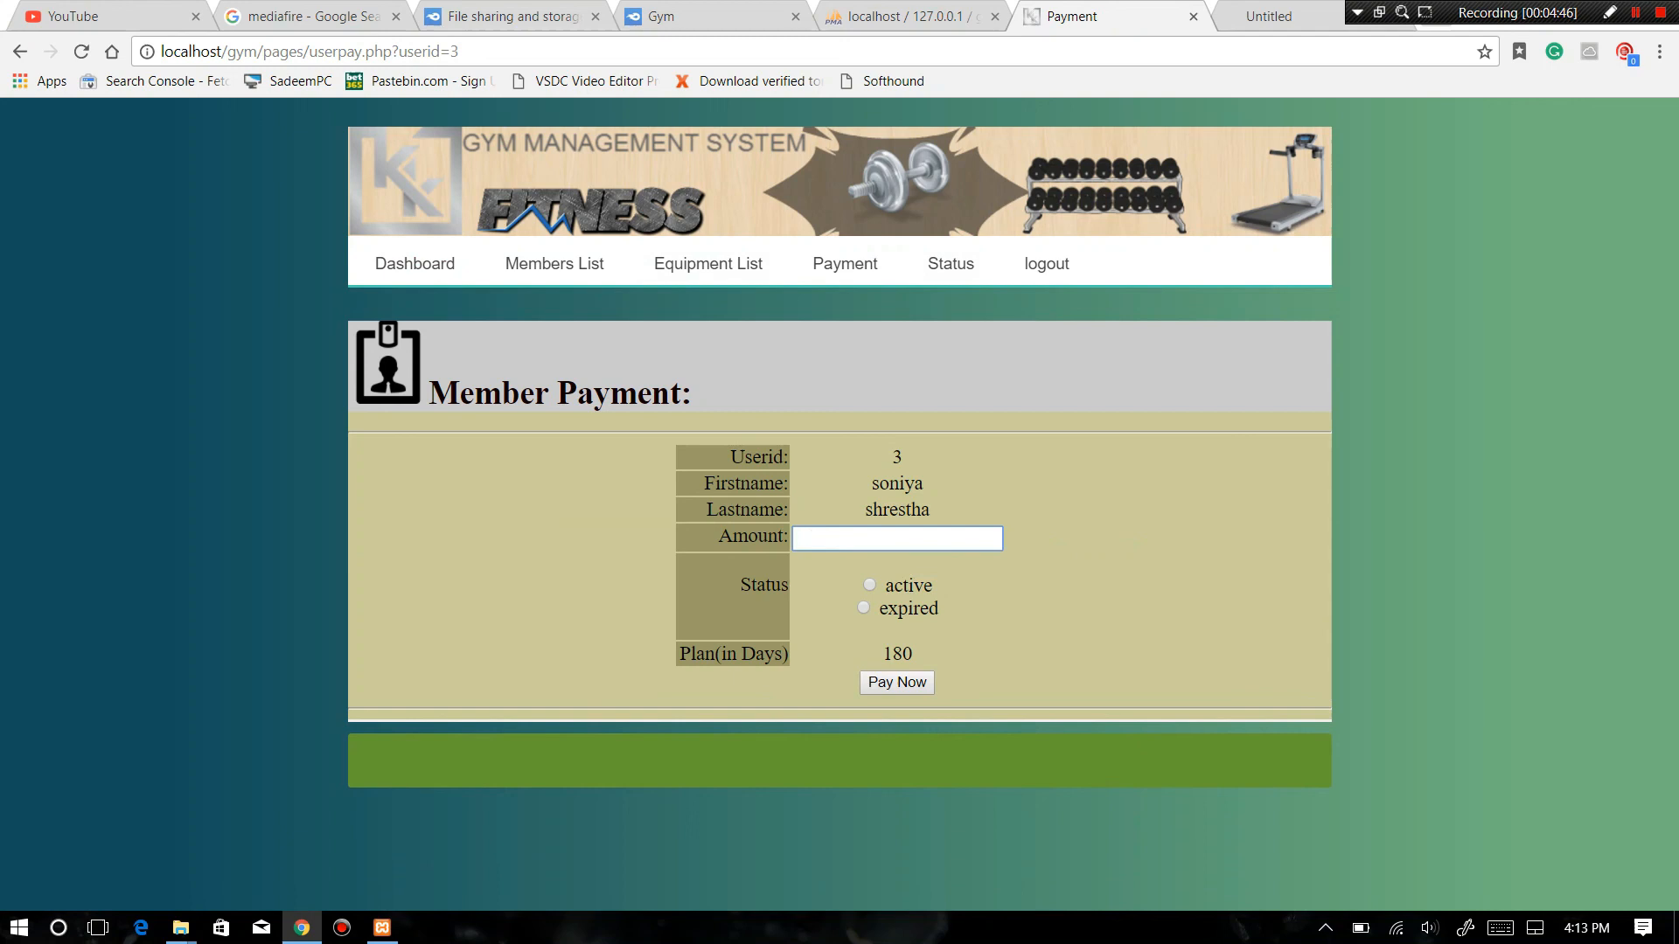
{"action": "type", "text": "300"}
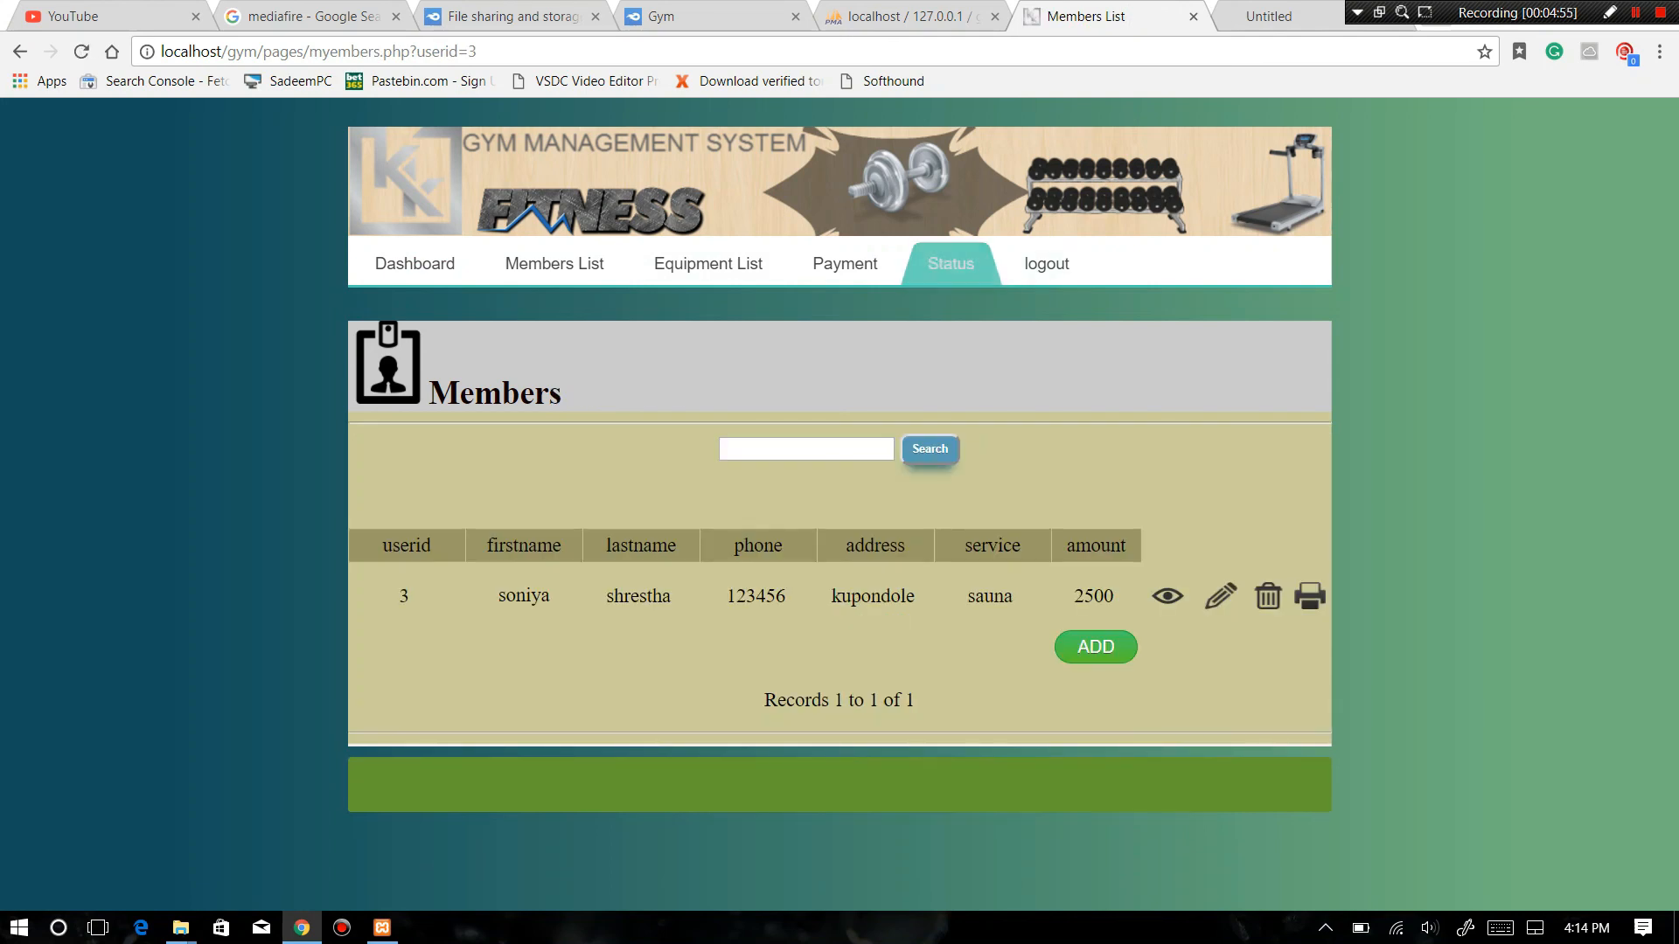
{"action": "left_click", "coordinate": [951, 262]}
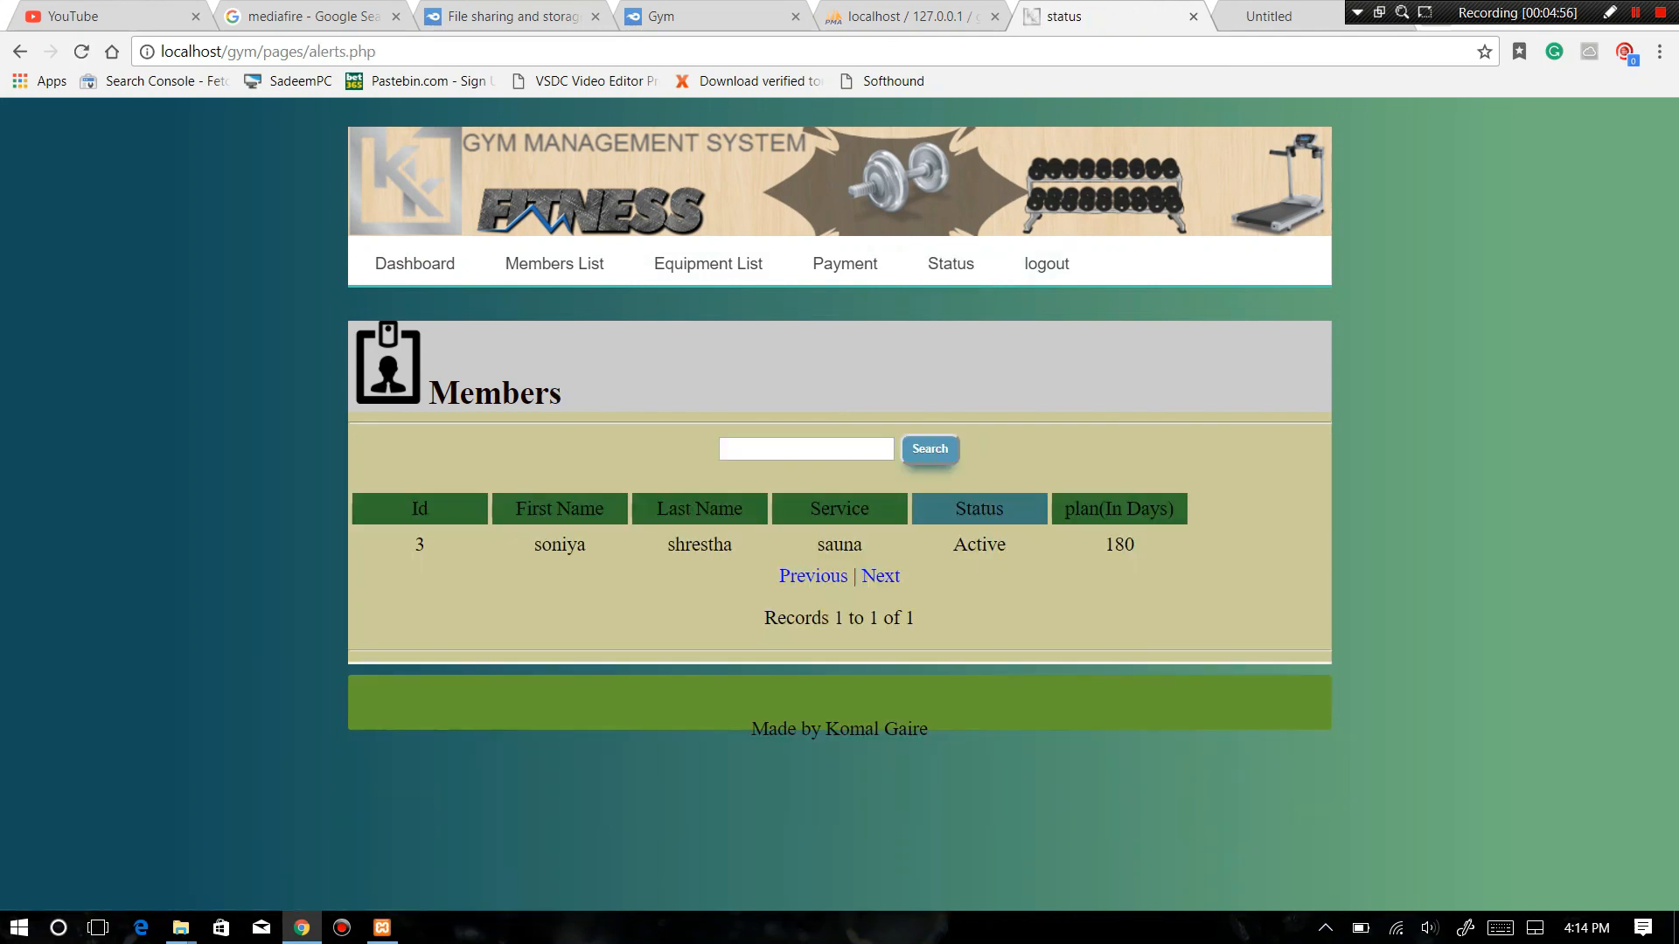